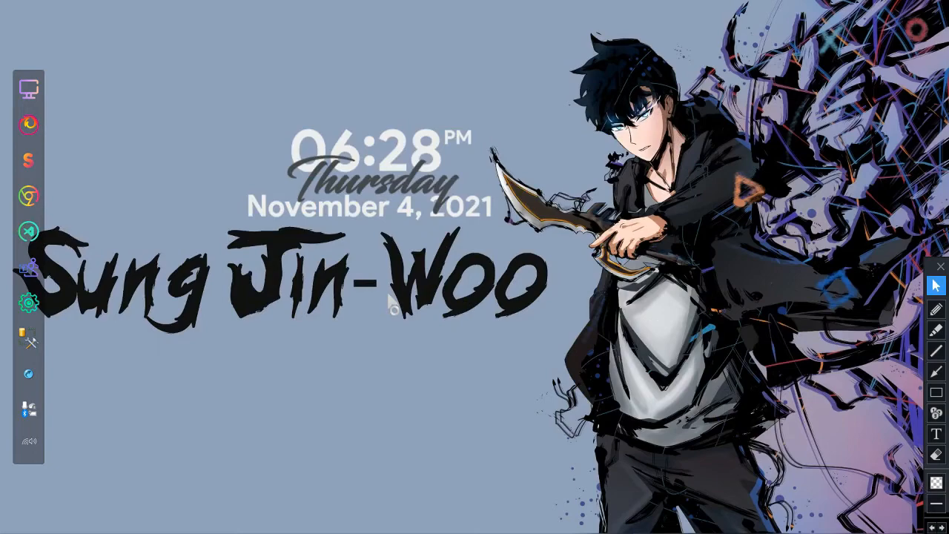
mouse_move(384, 302)
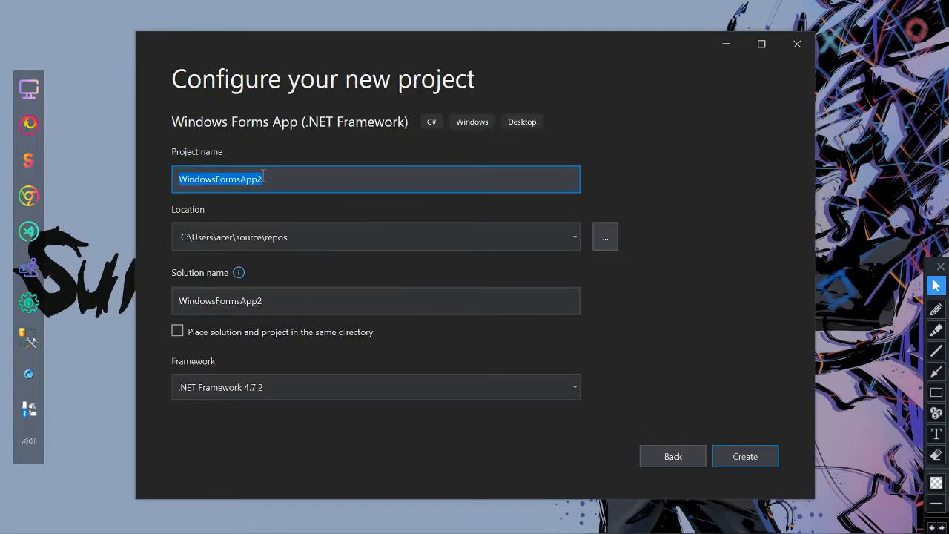
Step: Name the project ChildForm on .NET Framework 4.7.2 and create it
text(ChildForm)
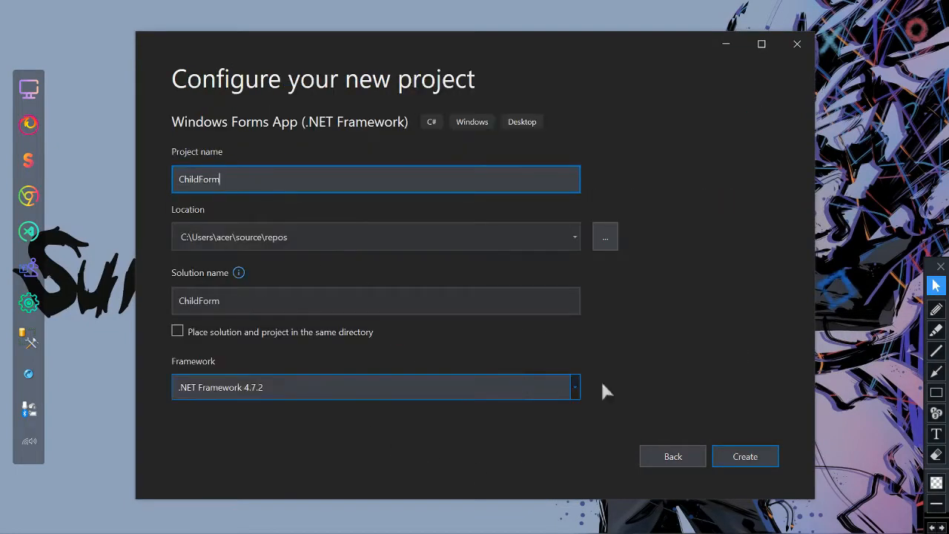
click(745, 457)
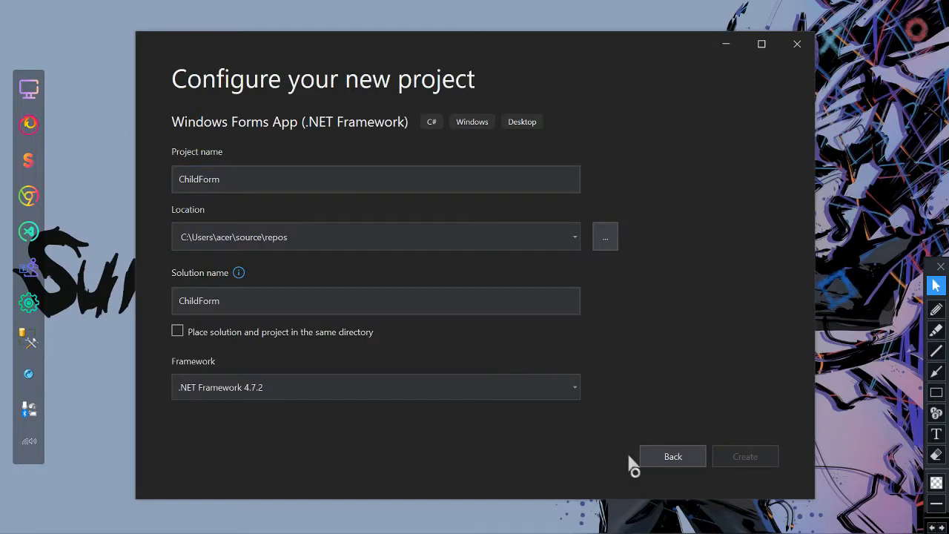
click(745, 457)
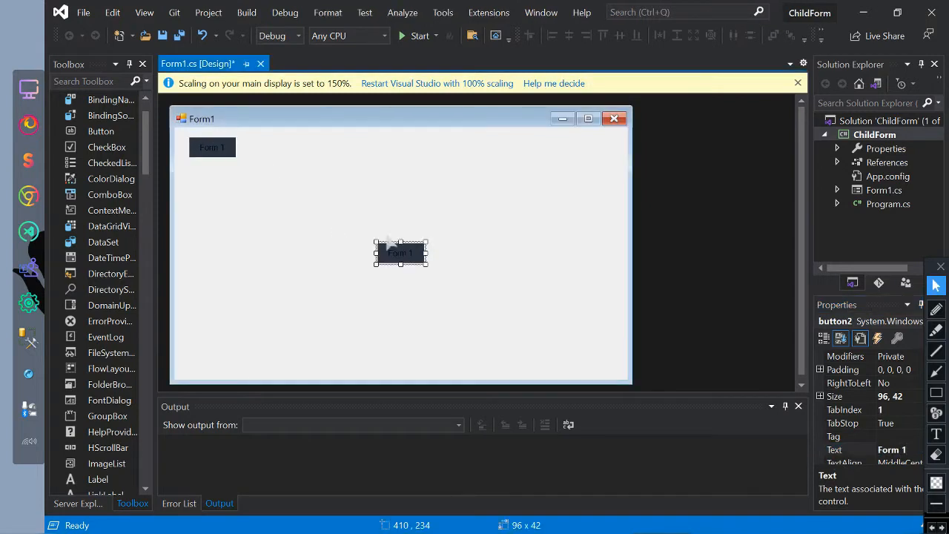
Step: Add a second button labelled Form 2 beside the Form 1 button on the parent form
drag(400, 252, 270, 146)
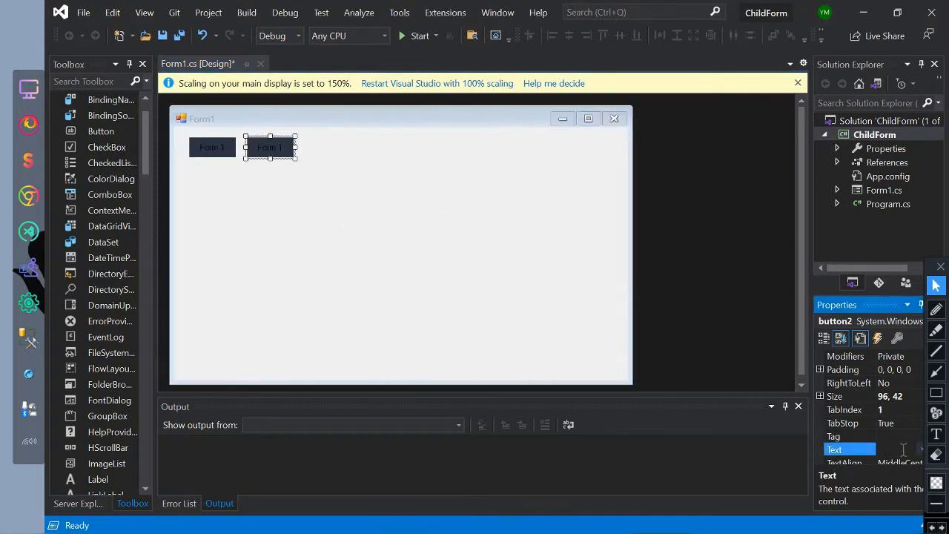
text(Form 2)
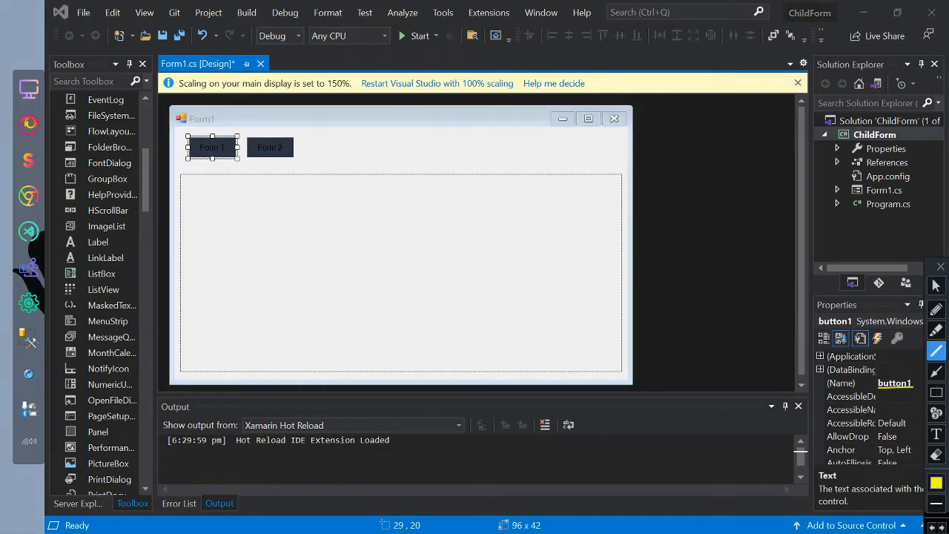
click(269, 147)
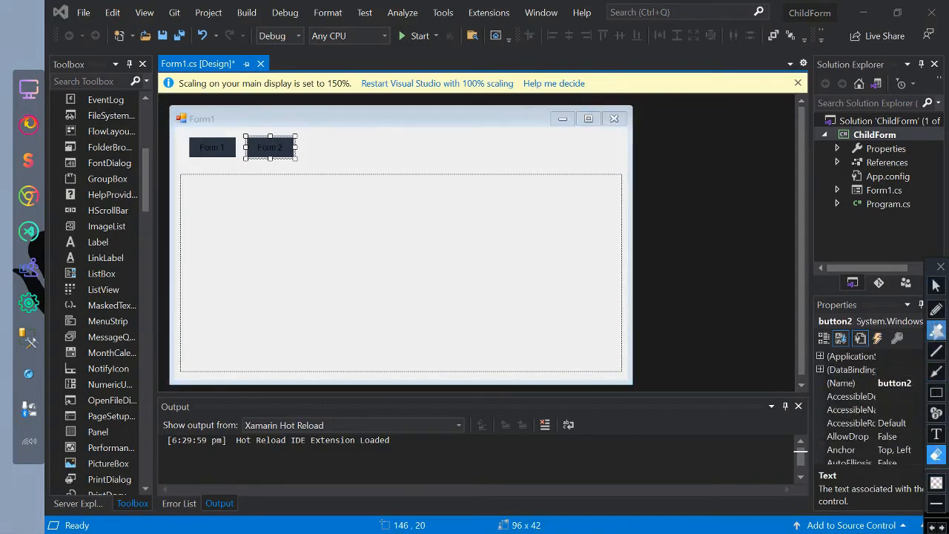
click(876, 133)
text(frmParent)
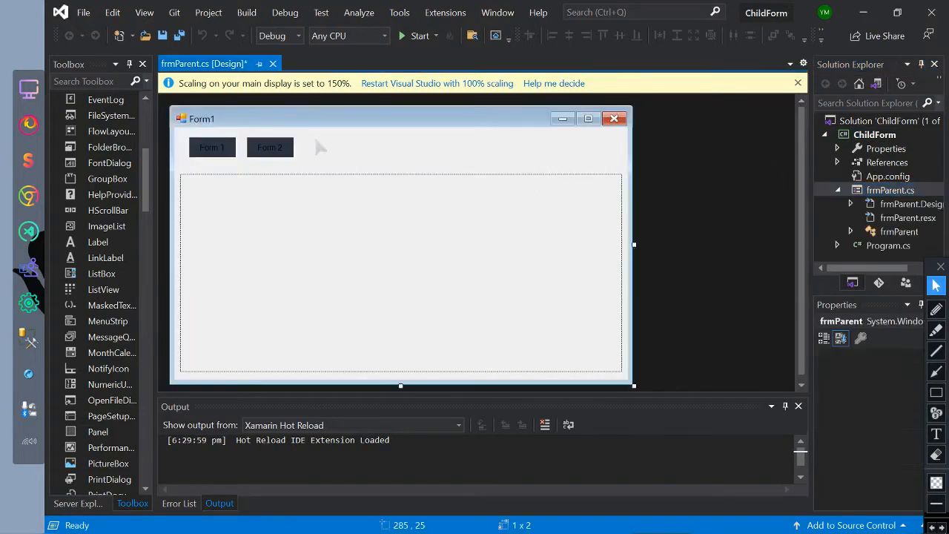
Step: Add a new Windows Form Form1 with a text box of repeated Form1 text, then return to the parent designer
right_click(875, 133)
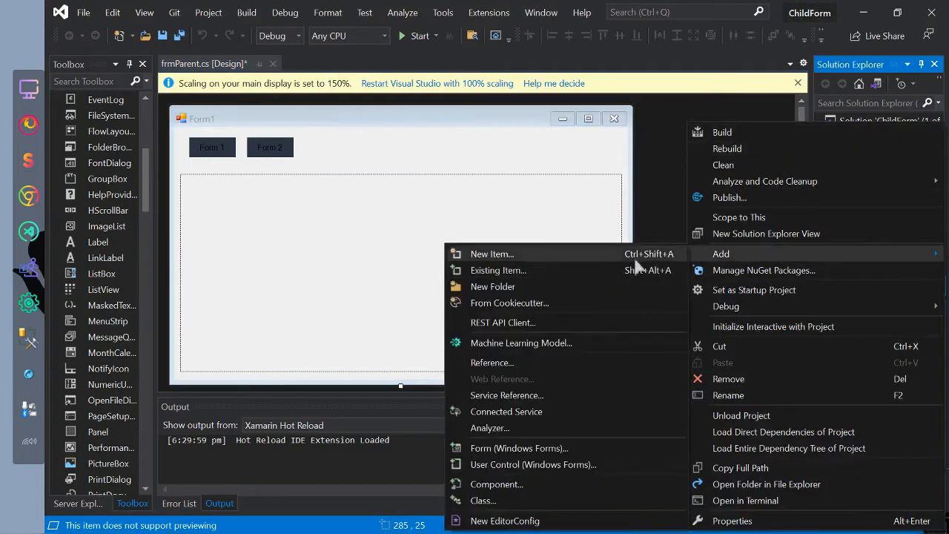
click(490, 254)
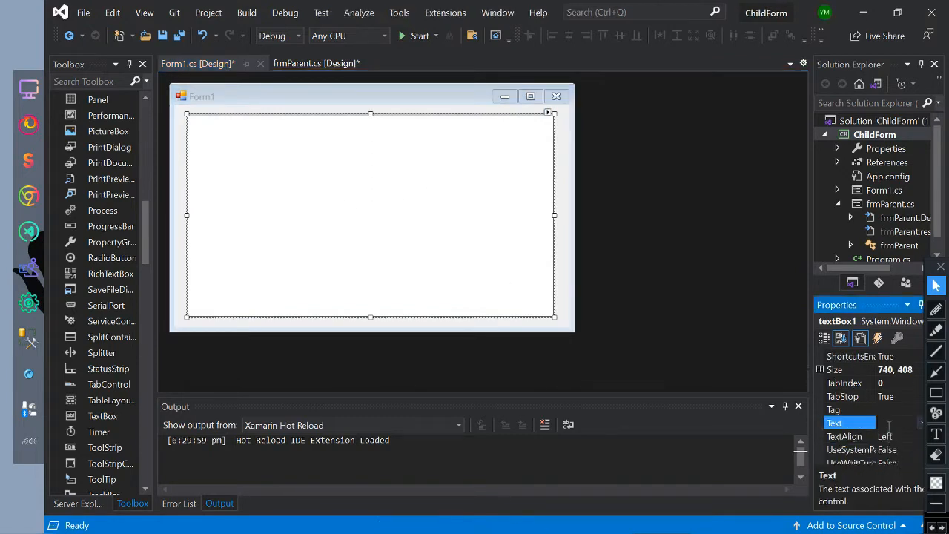
text(Form1)
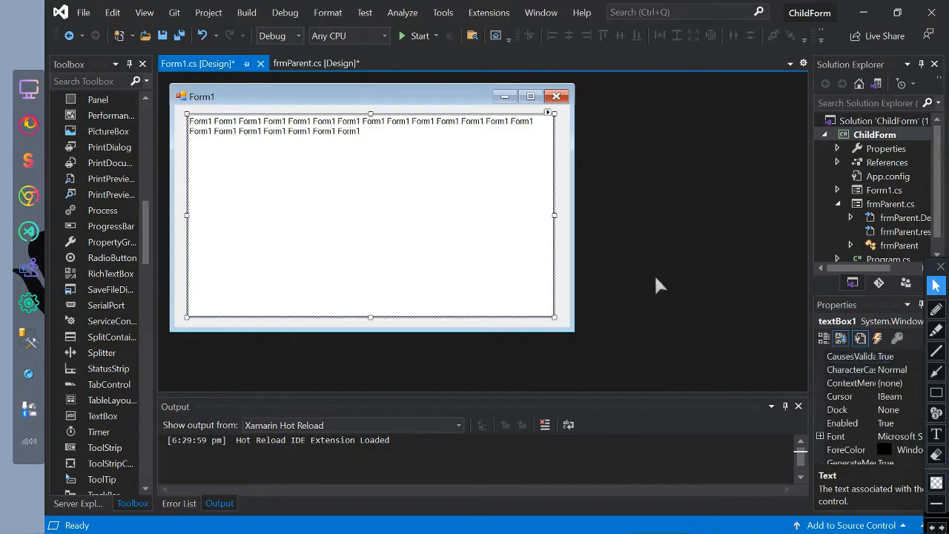
click(312, 62)
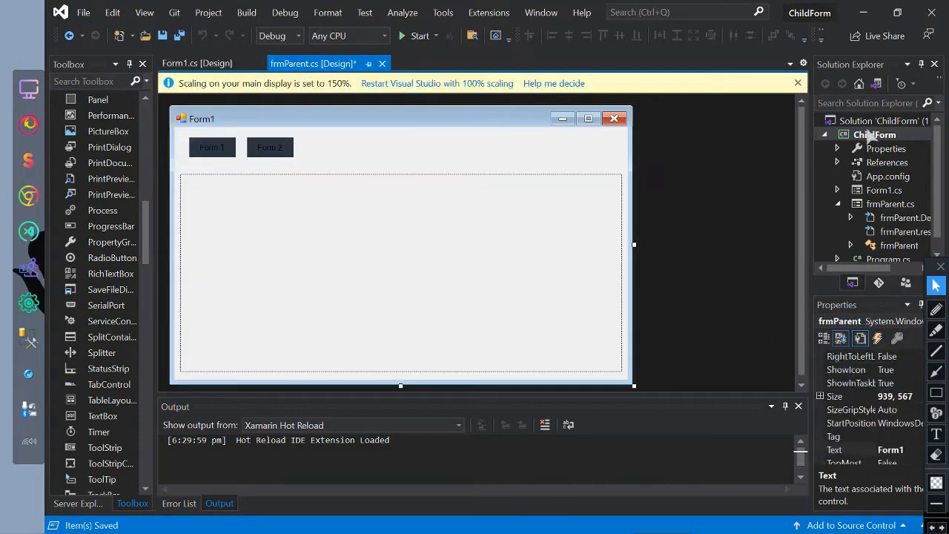
Step: Add a new Windows Form Form2 with a large text box of repeated Form 2 text
key(alt+tab)
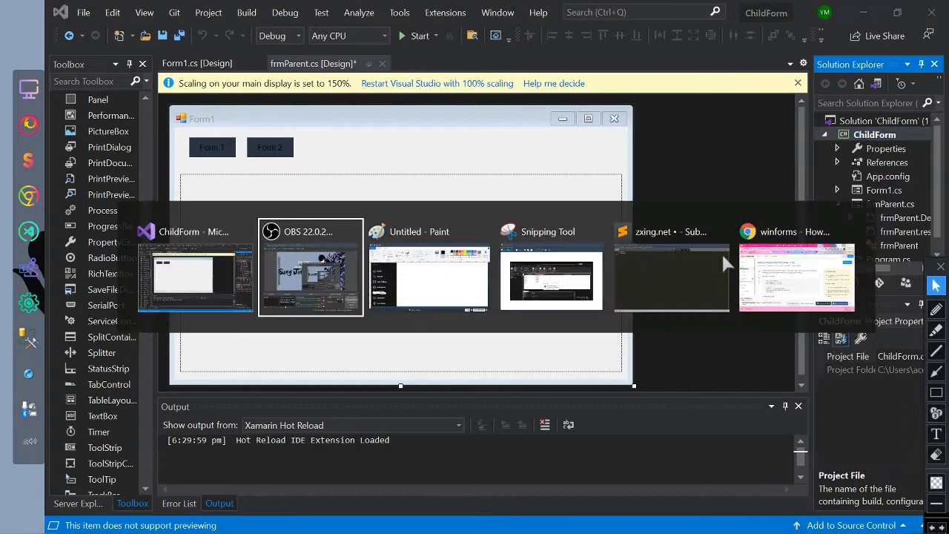
right_click(875, 133)
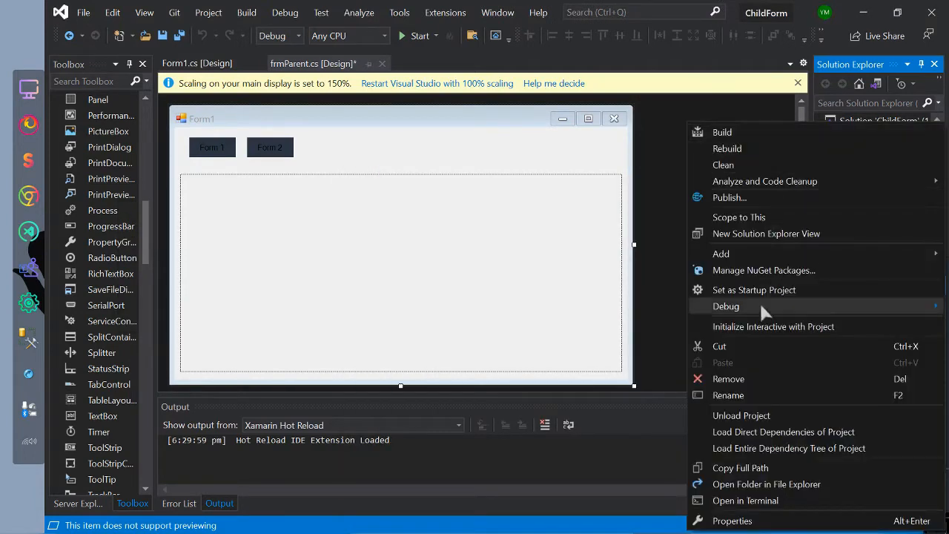
click(721, 253)
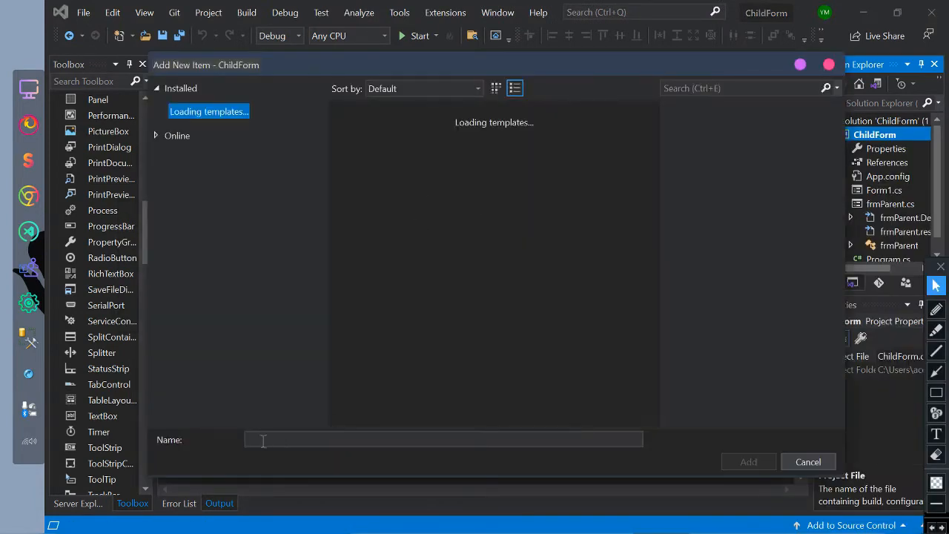
click(747, 461)
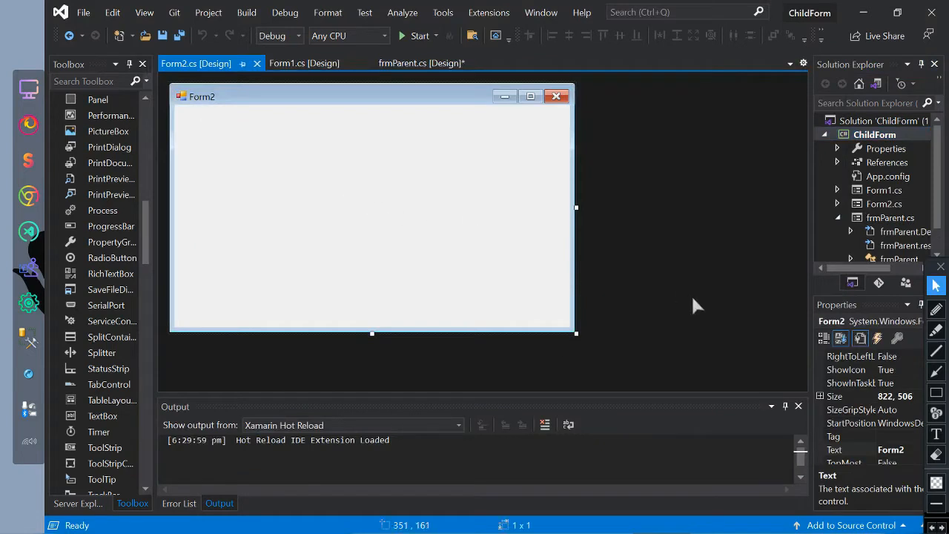
mouse_move(118, 270)
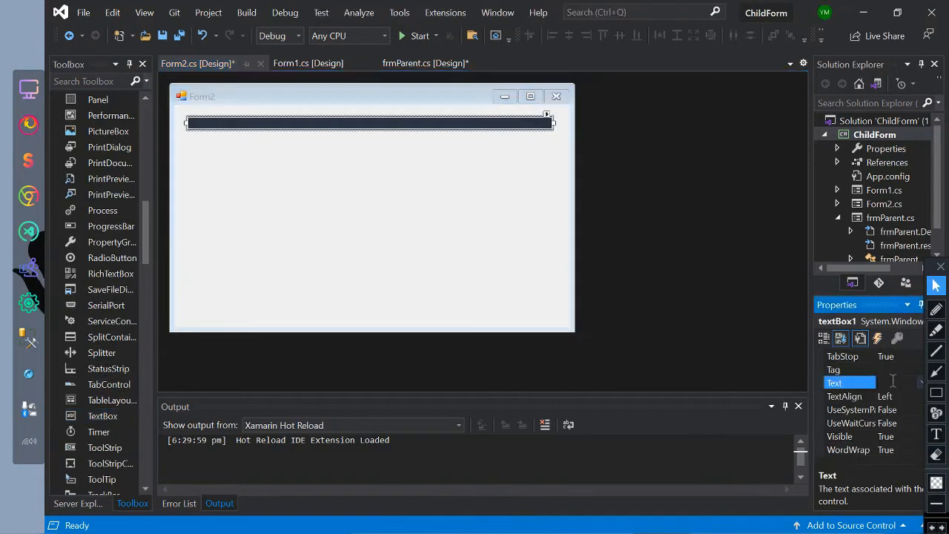
text(Form 2)
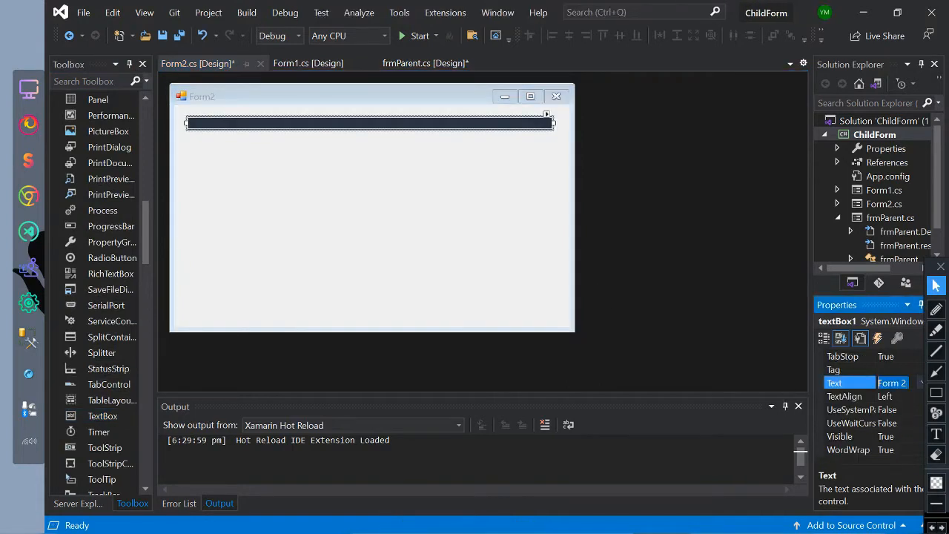
text(2)
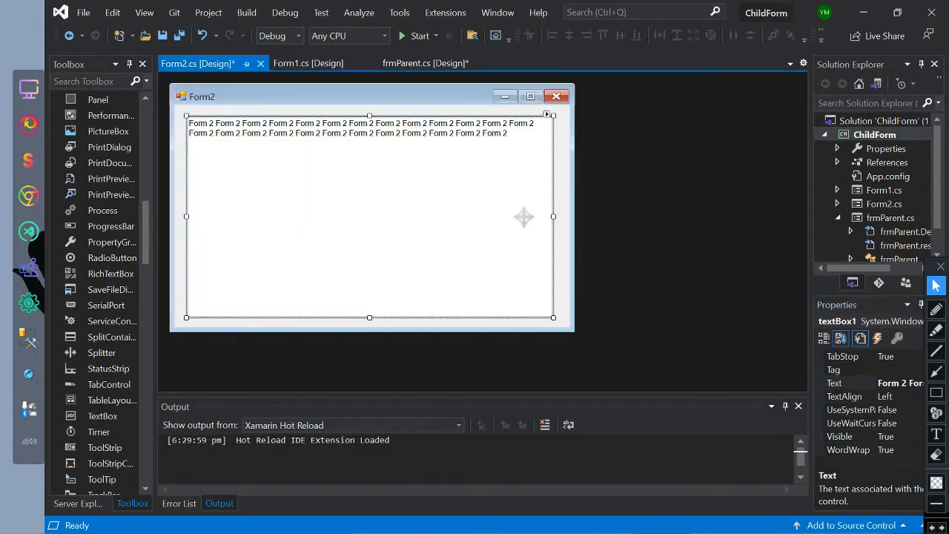
click(424, 62)
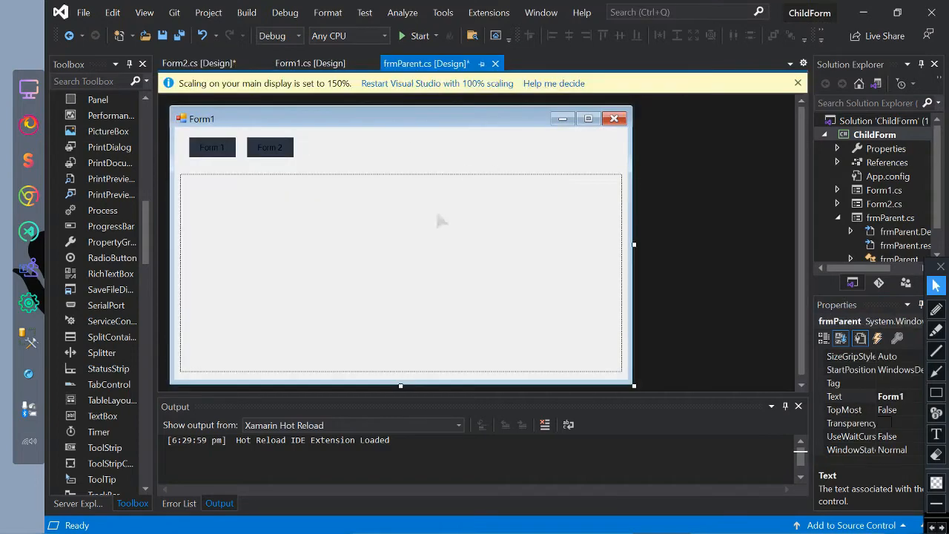
Step: View the frmParent code with its empty button1 and button2 click handlers
right_click(442, 221)
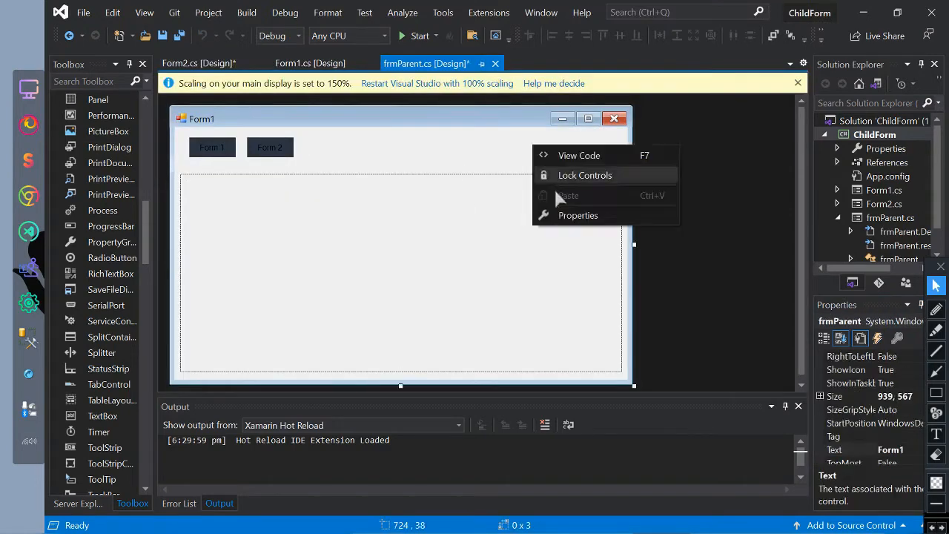
click(579, 156)
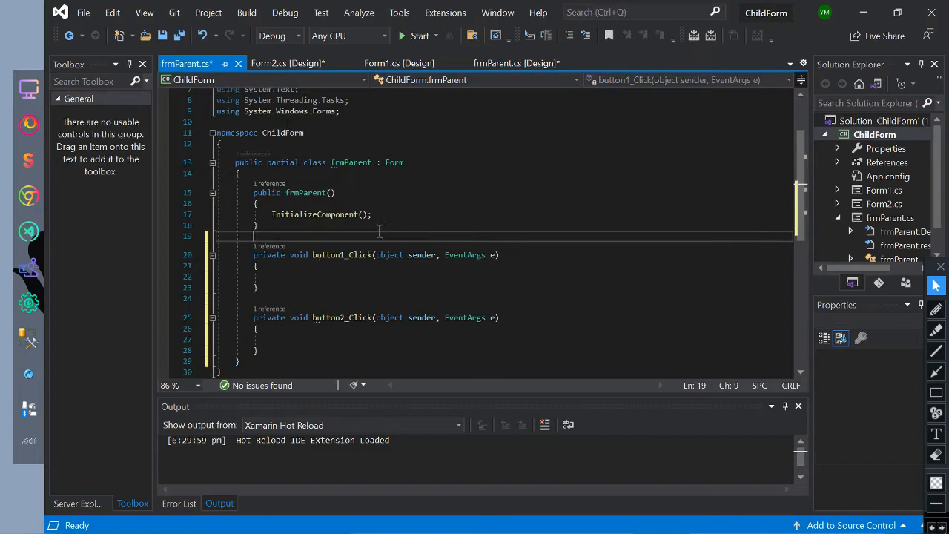
Step: Declare private void showChildForminPanel(object Form) in frmParent
text(float)
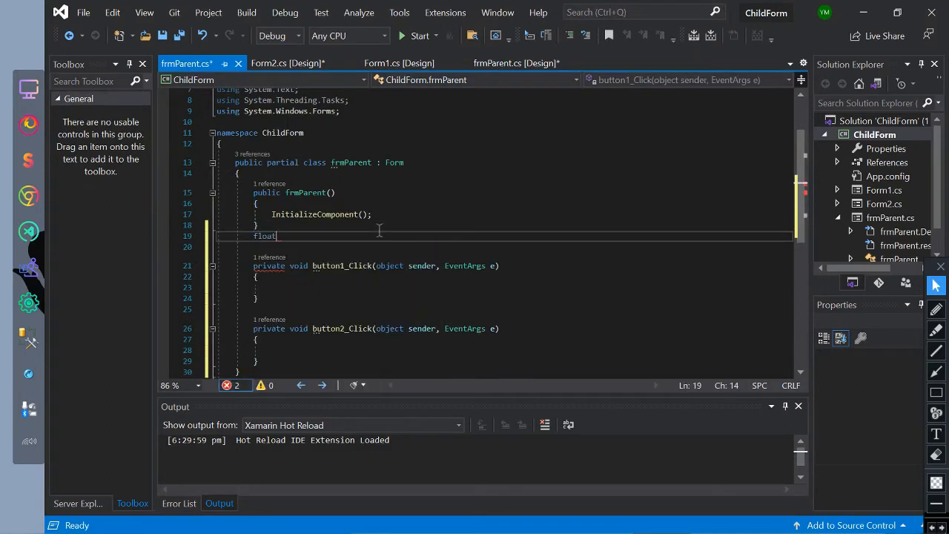
text(private)
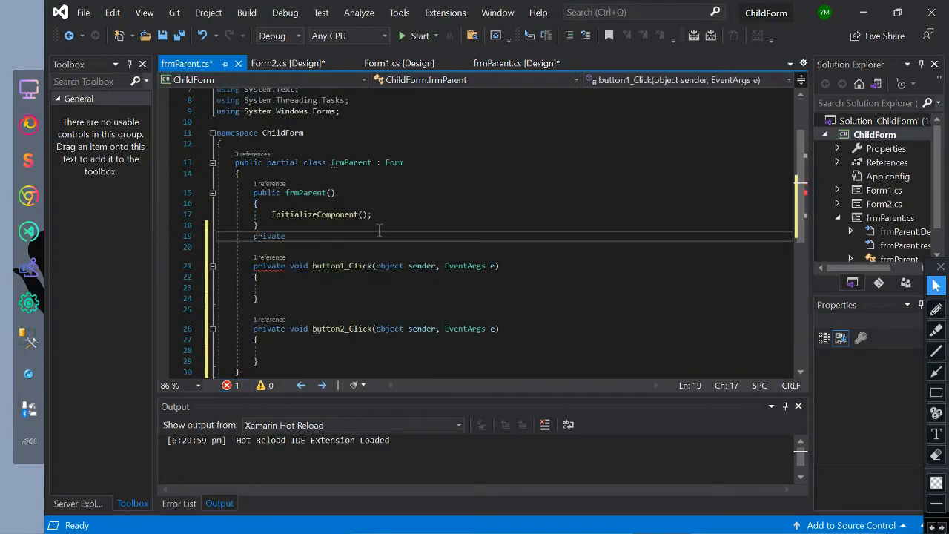
text(void)
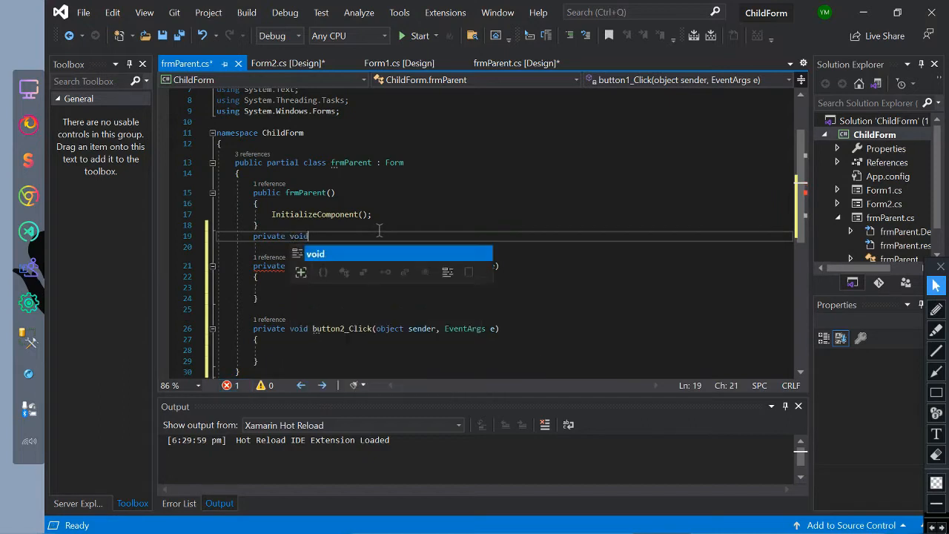
text(showChildForm)
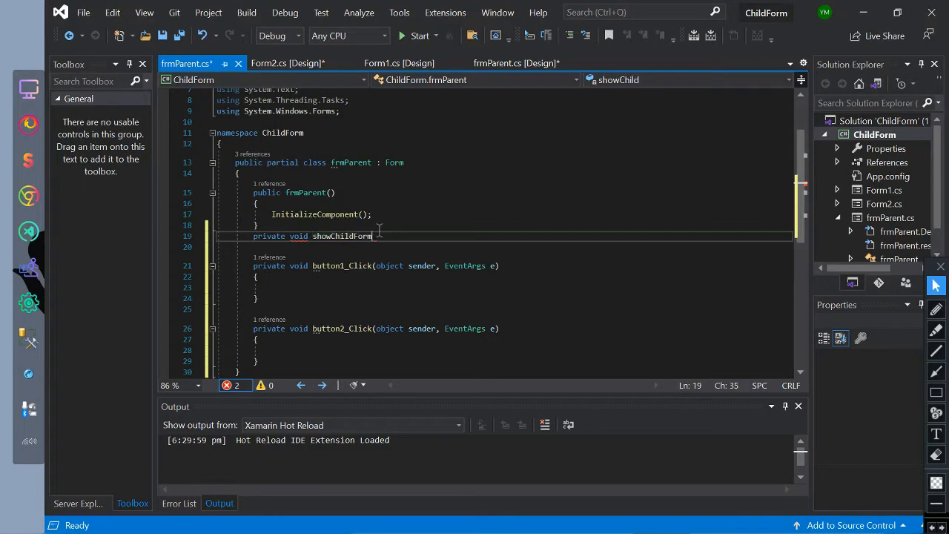
text(inPanel)
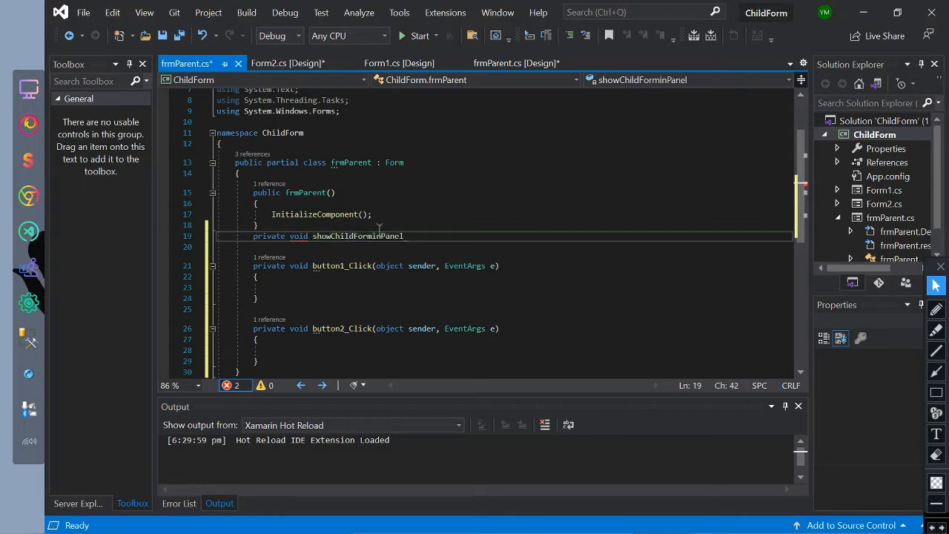
text(())
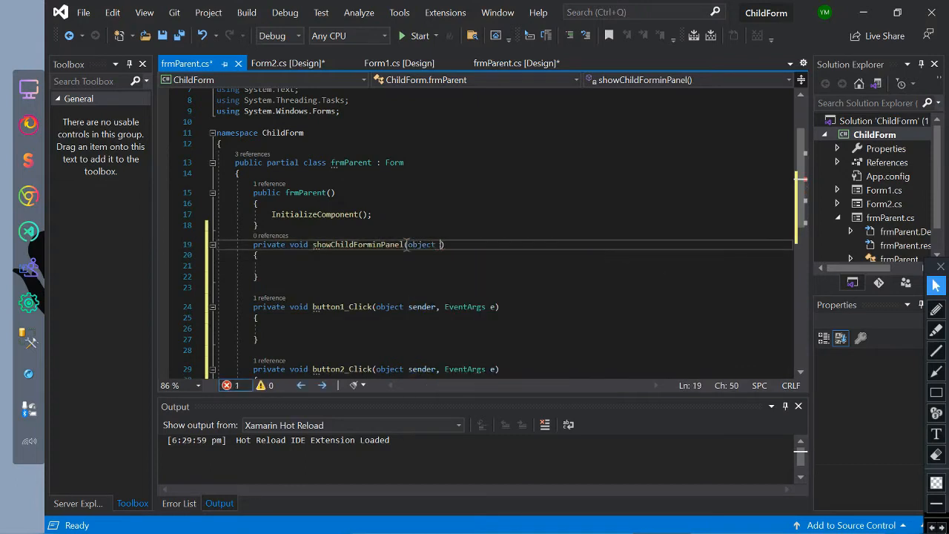
text(Form)
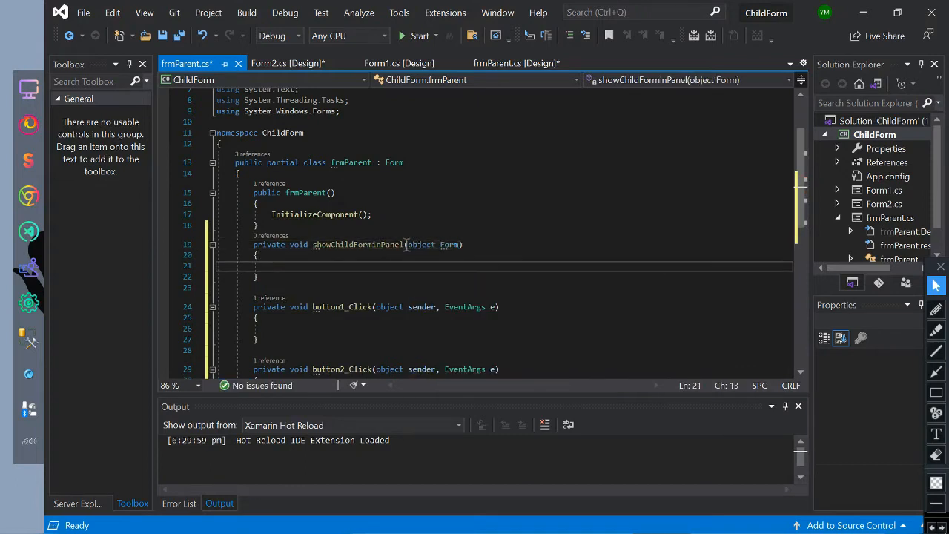
Step: In the method body, cast with Form form = Form as Form; and call form.Show();
text(Form)
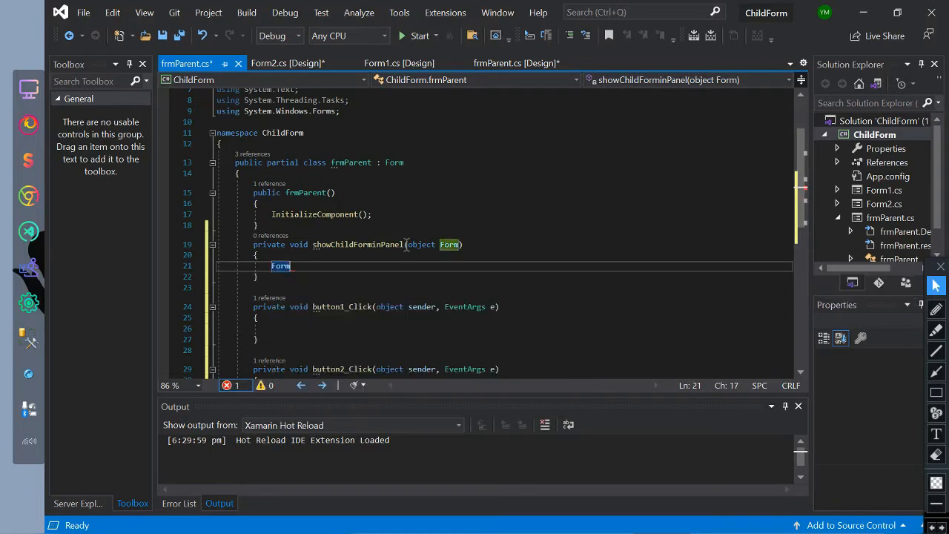
text(form =)
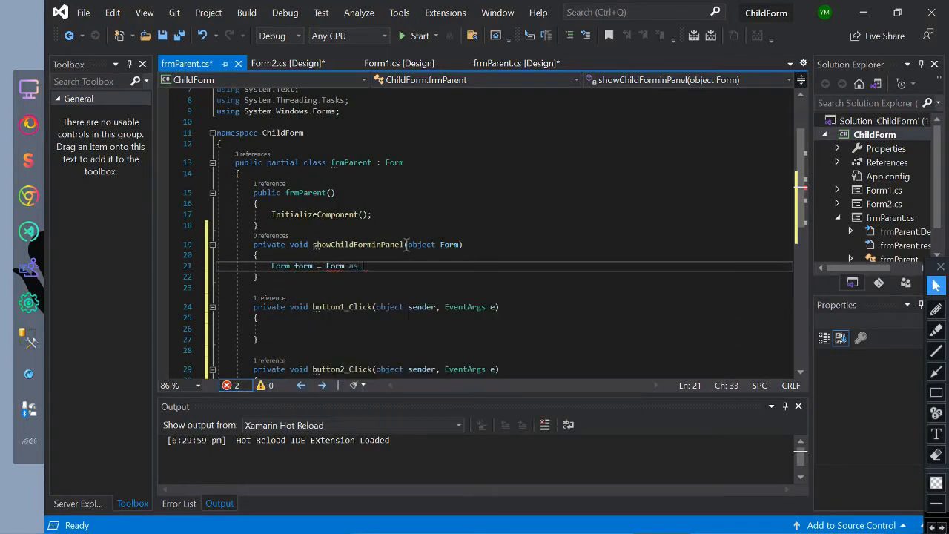
text(Form;)
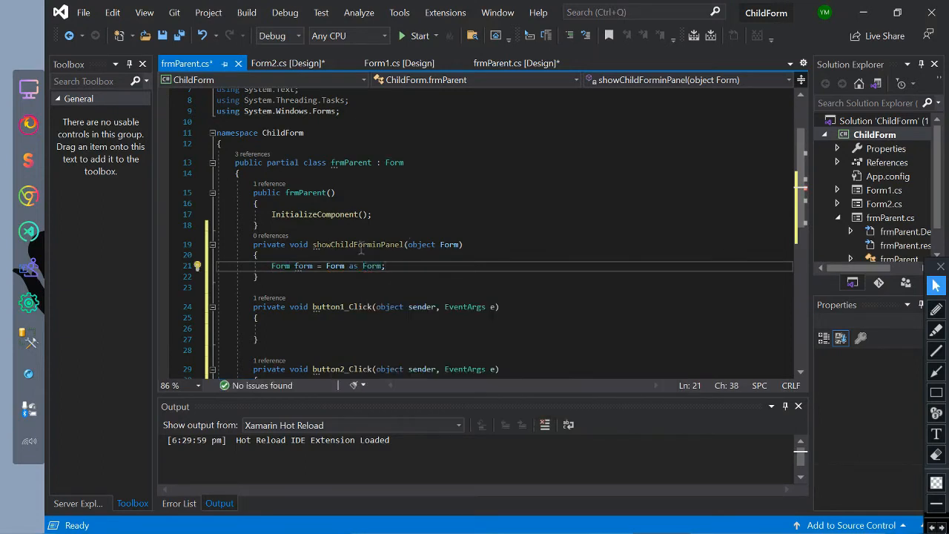
mouse_move(887, 351)
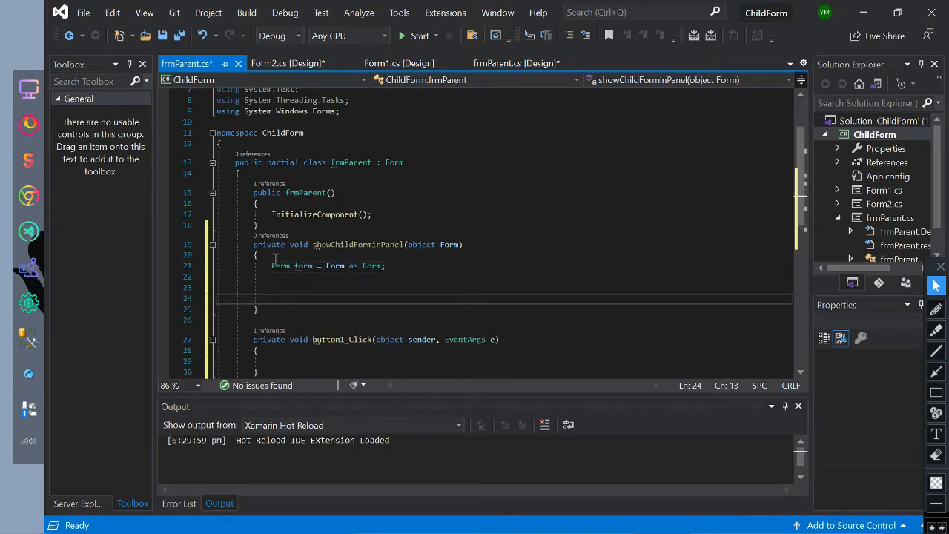
text(form.sh)
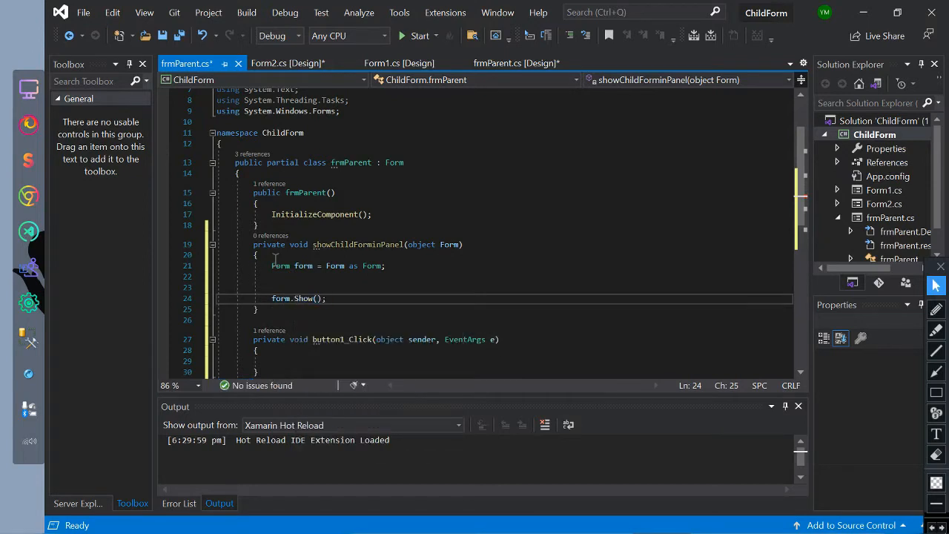
text(pri)
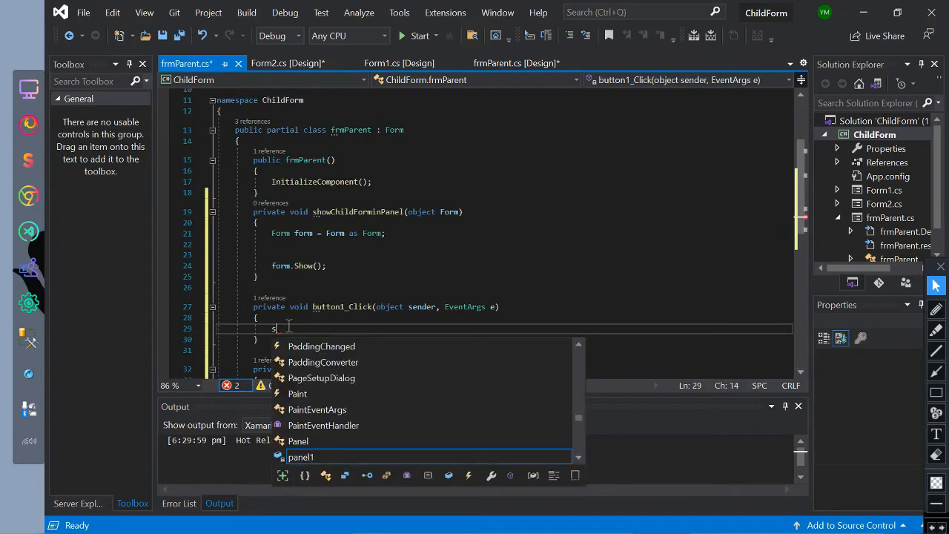
Step: Call showChildForminPanel(new Form1()) in button1_Click and new Form2() in button2_Click, then run
text(howChildForminPanel())
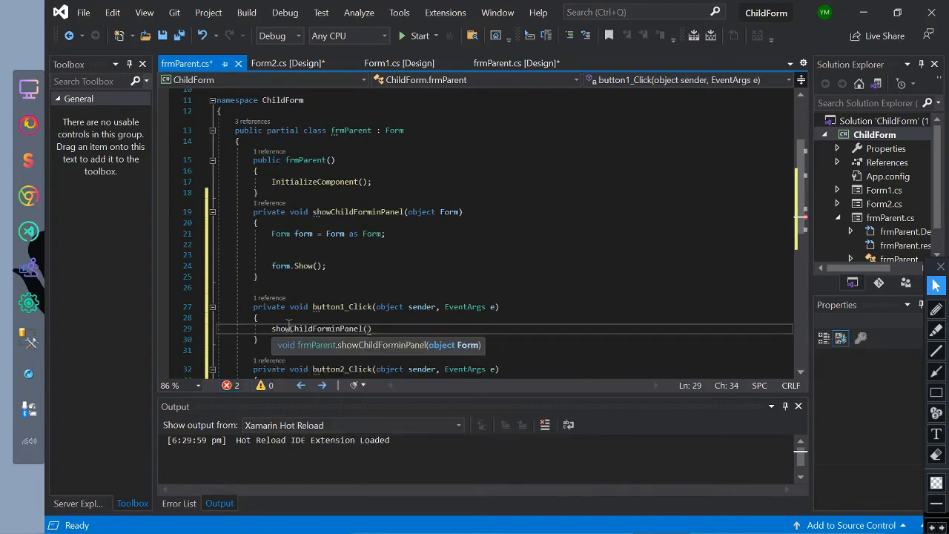
text(new form1()
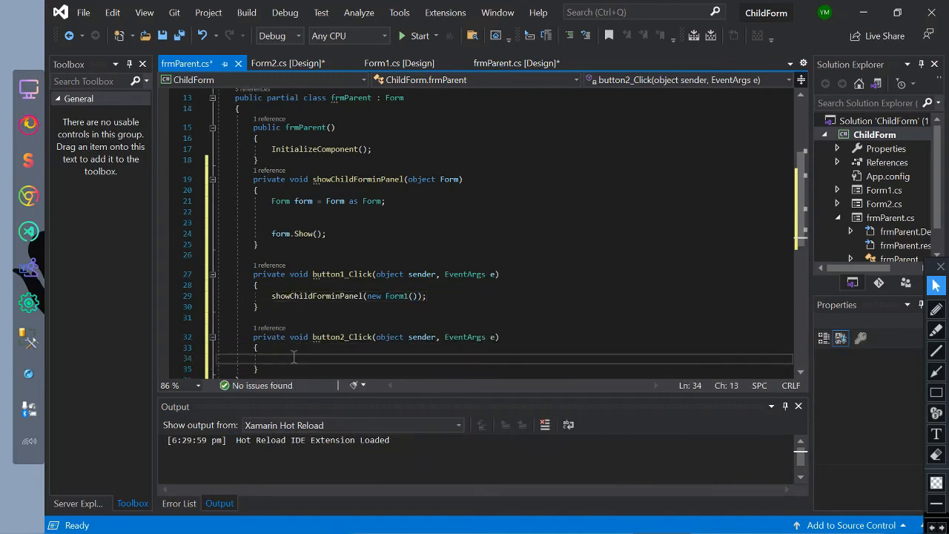
text(showChildForminPanel)
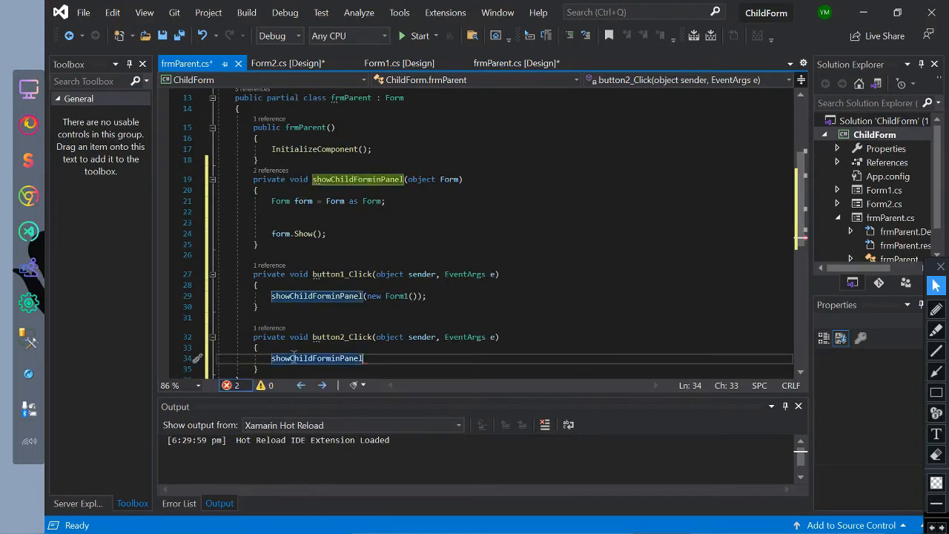
text(new Form2());)
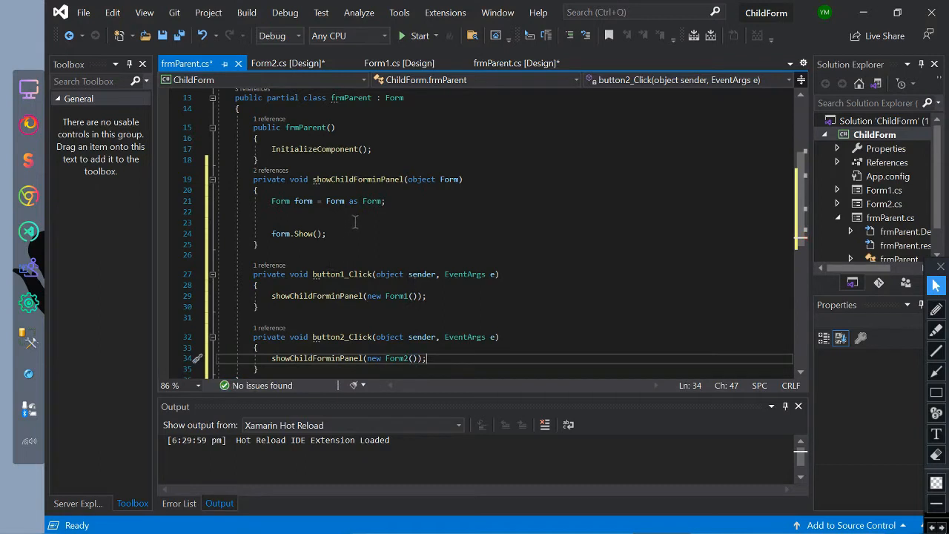
click(420, 35)
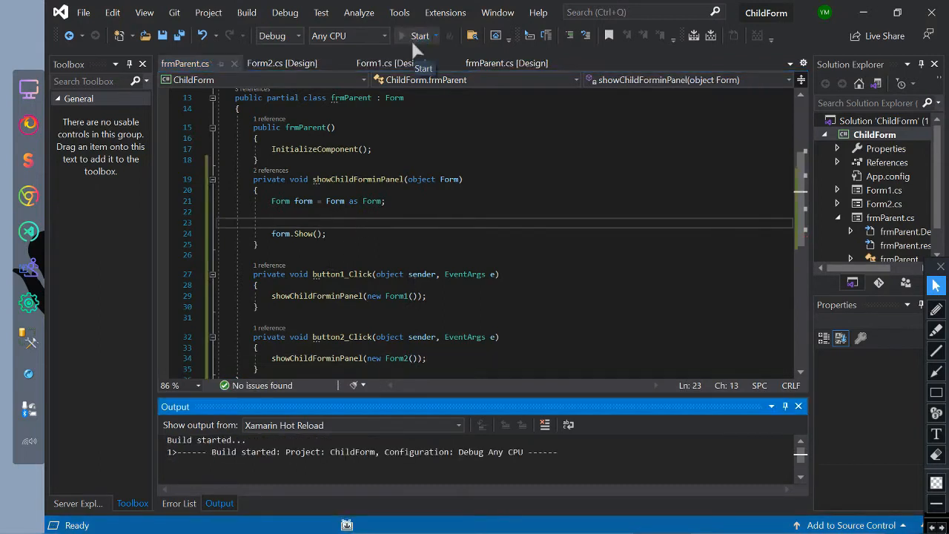
click(420, 35)
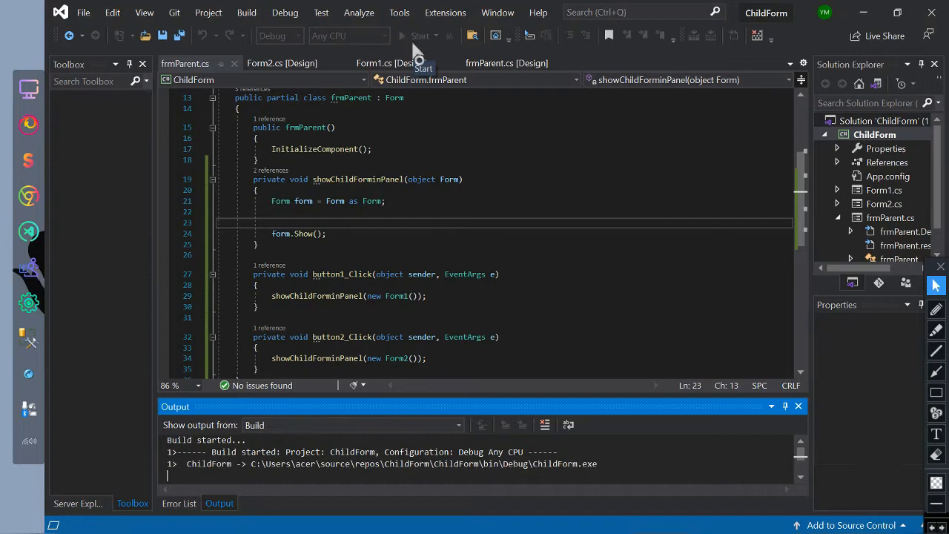
click(418, 36)
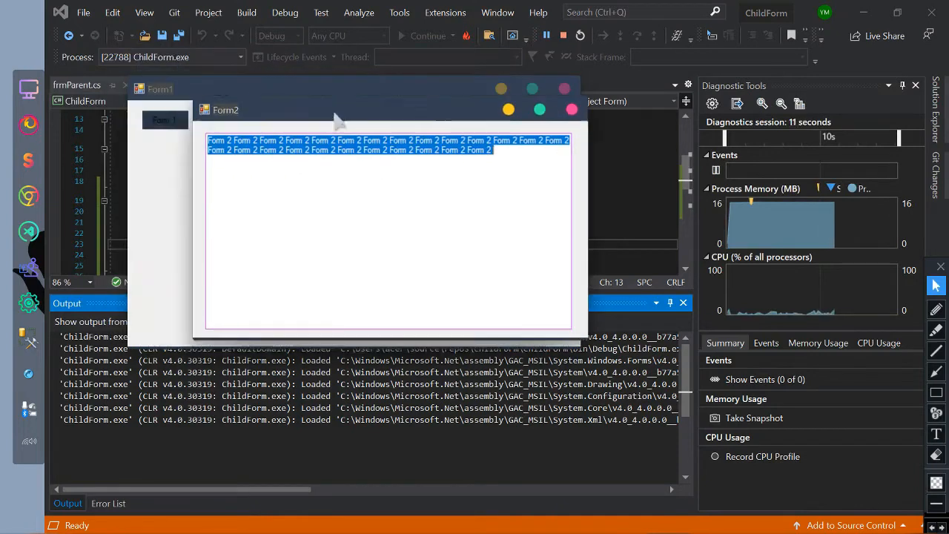
click(580, 35)
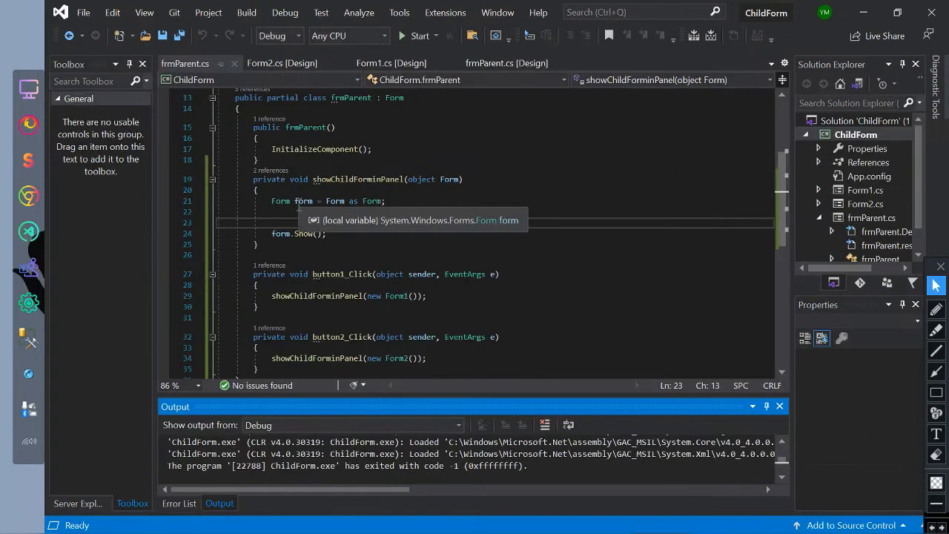
Step: Add this.panel1.Controls.Add(form); before form.Show(); and run to test
text(this.panel1.Controls.Add(form)
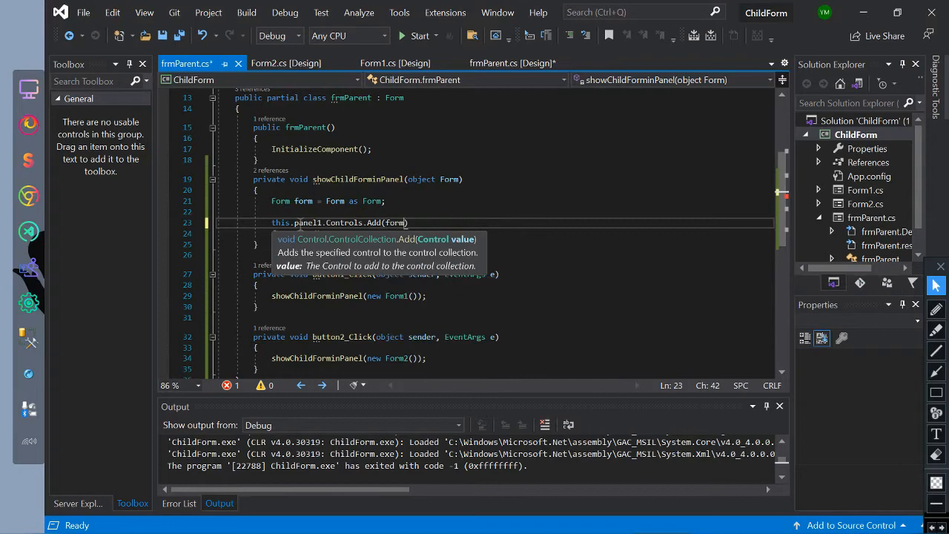
text(form.Show();)
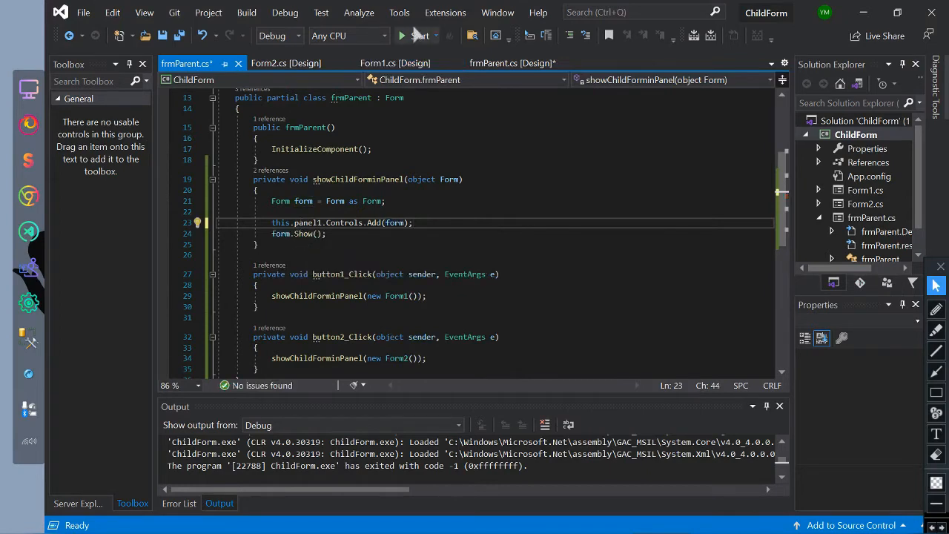
click(400, 36)
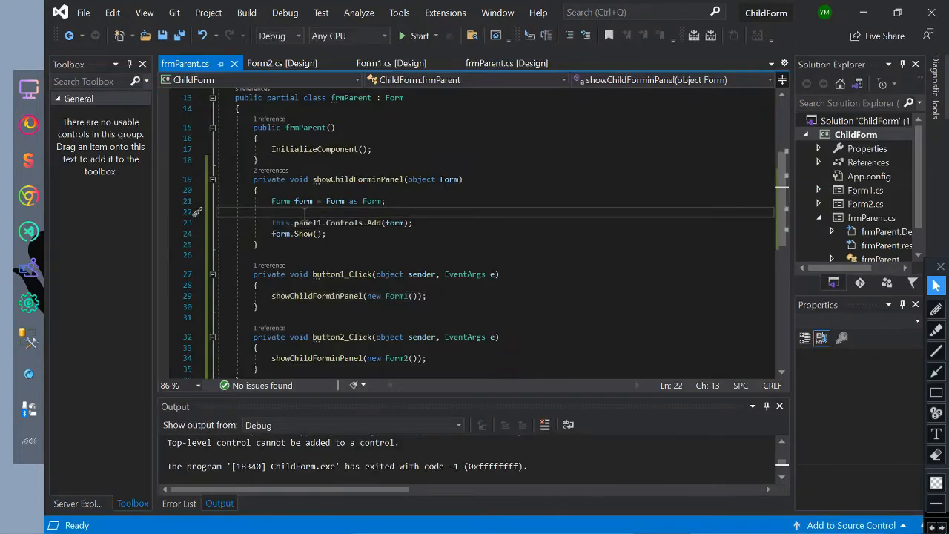
Step: Set form.TopLevel = false before adding to panel1, then run and show Form1 in the panel
text(form.)
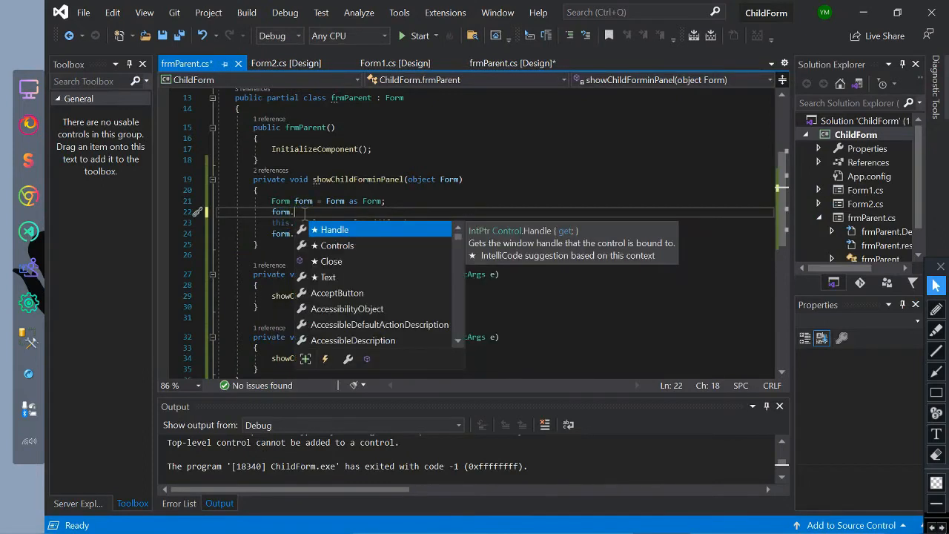
text(TopLevel=)
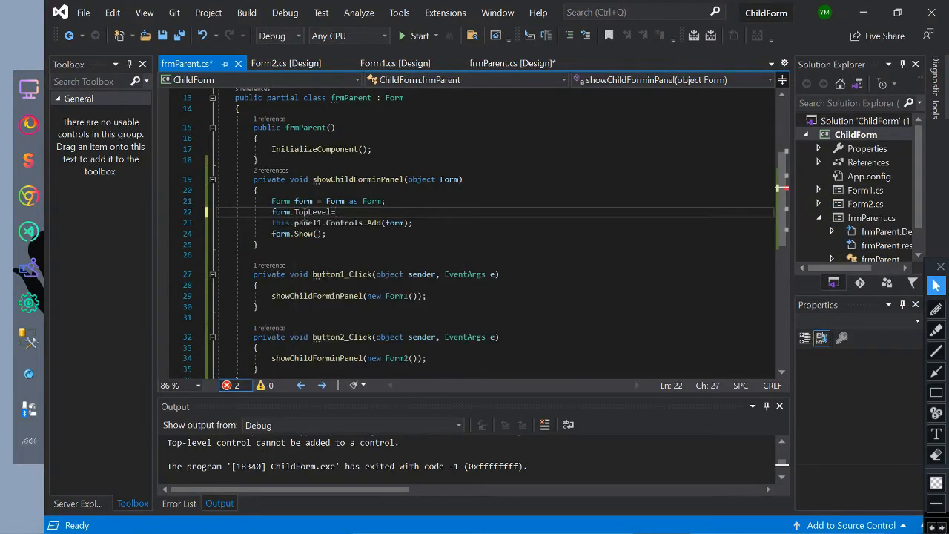
text(form)
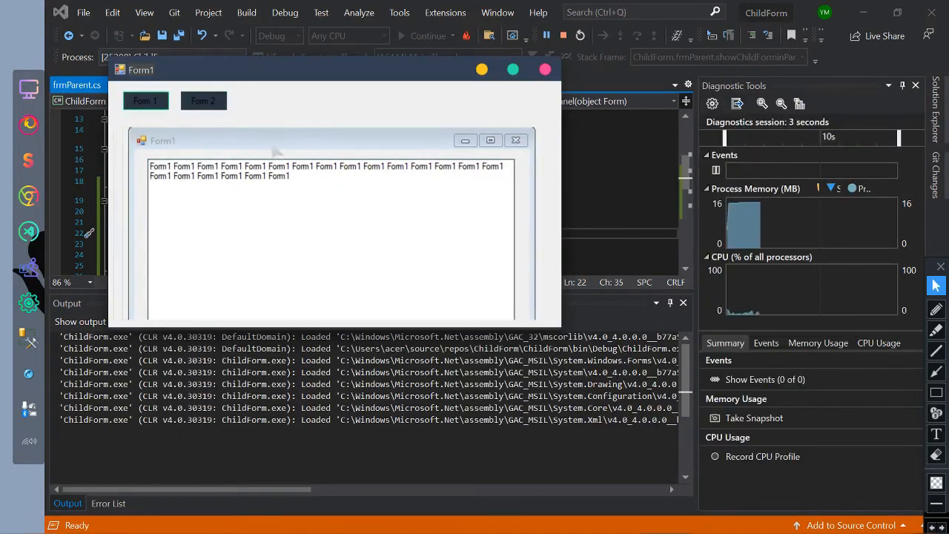
click(203, 101)
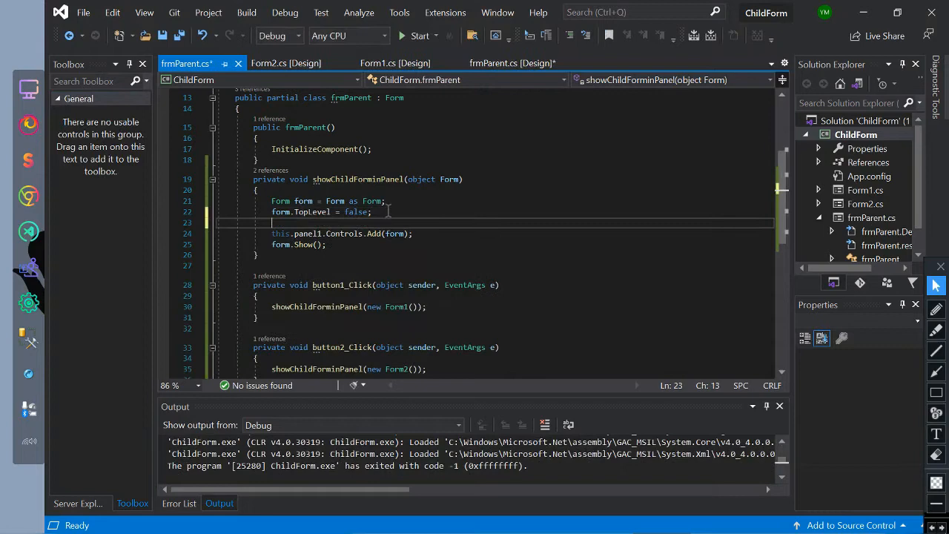
Step: Add form.Dock = DockStyle.Fill; after form.TopLevel = false; in the helper method
text(form.)
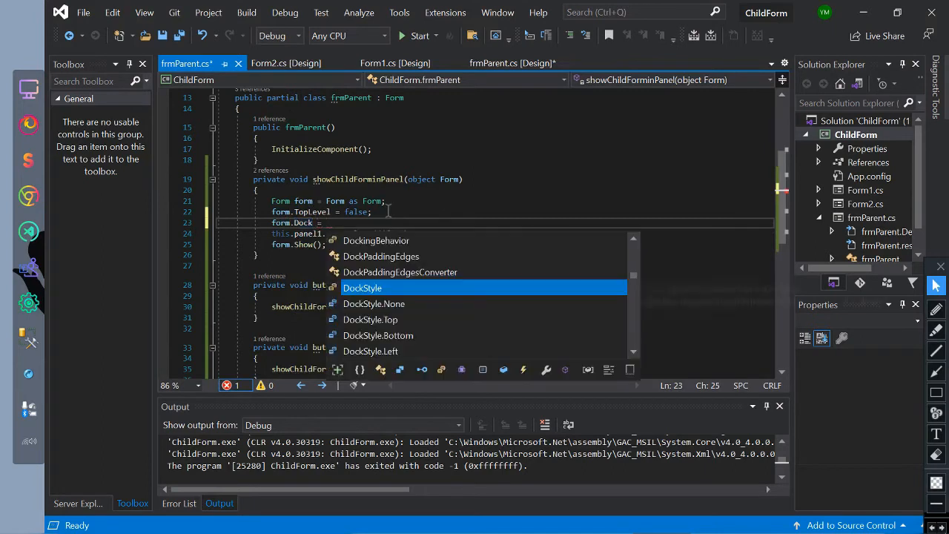
text(DockStyle.Fill;)
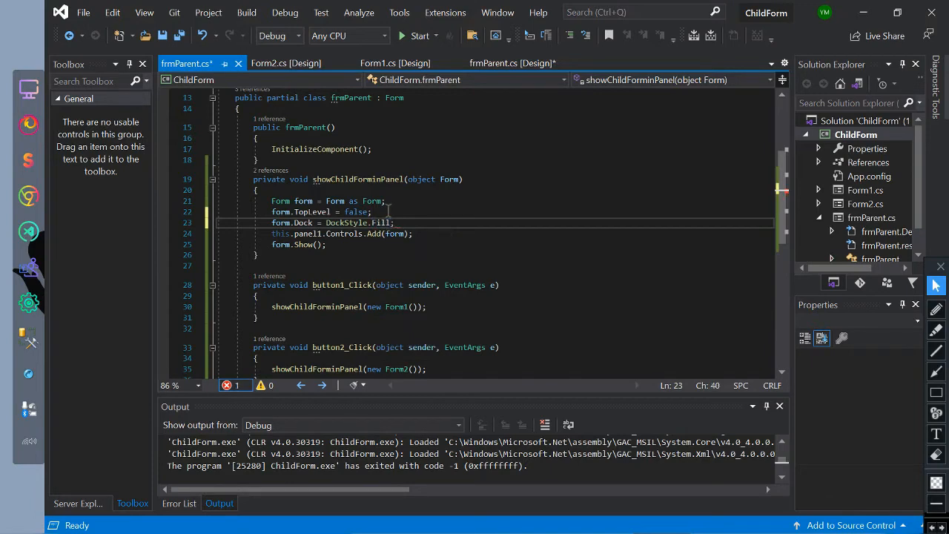
click(419, 36)
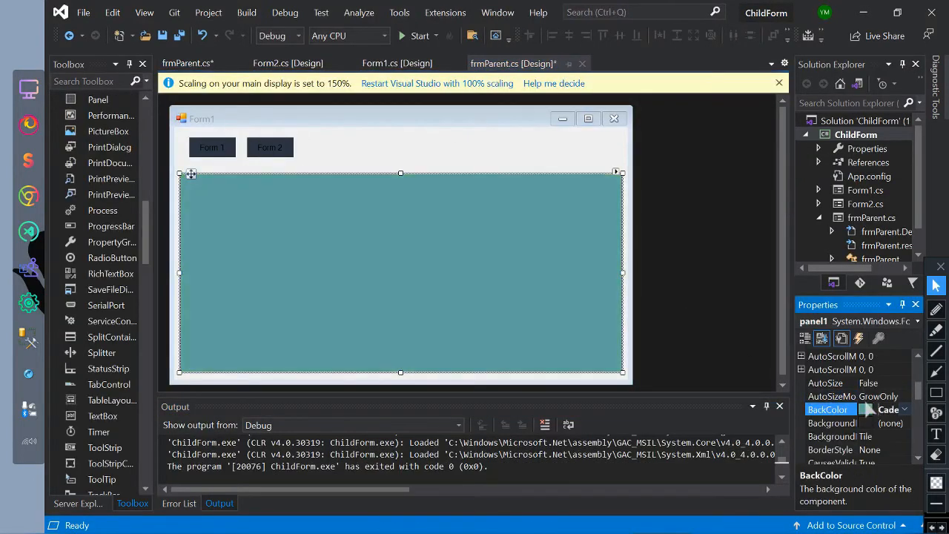
Step: Run the ChildForm app to see Form1 fill the parent's panel, then close it
click(419, 36)
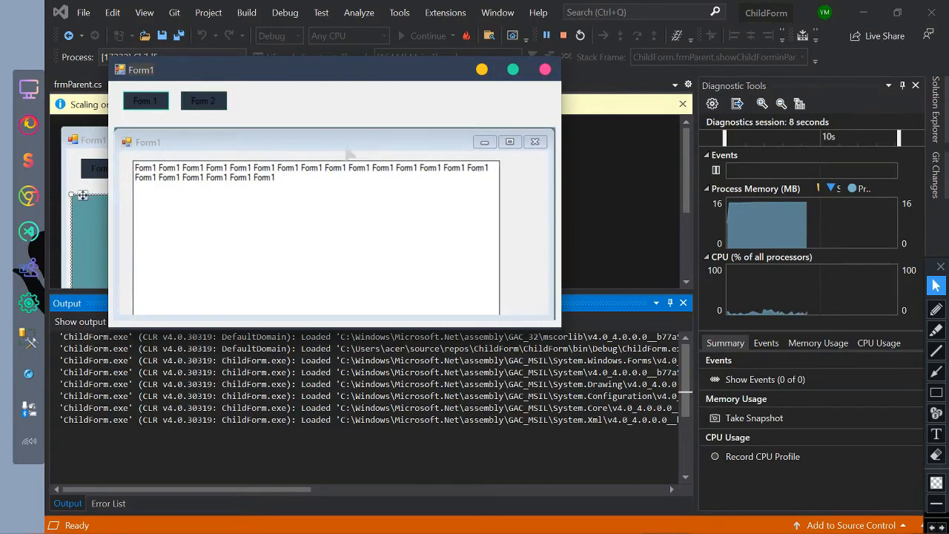
click(203, 101)
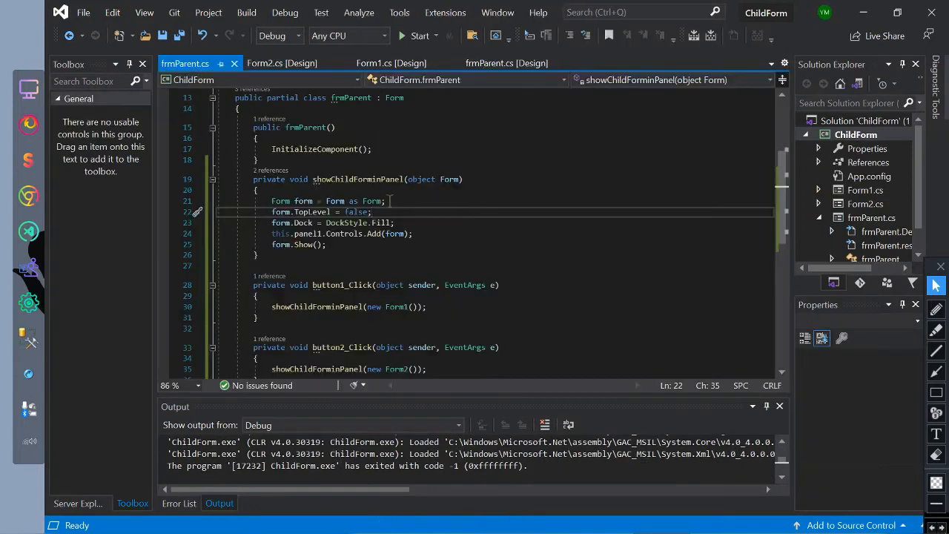
Step: Add form.FormBorderStyle = FormBorderStyle.None; above the TopLevel setting
key(Enter)
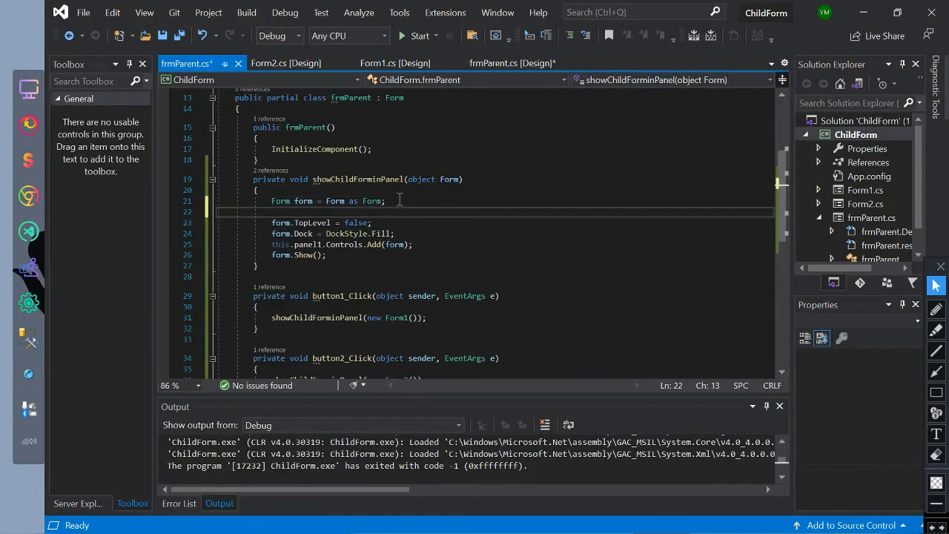
text(for)
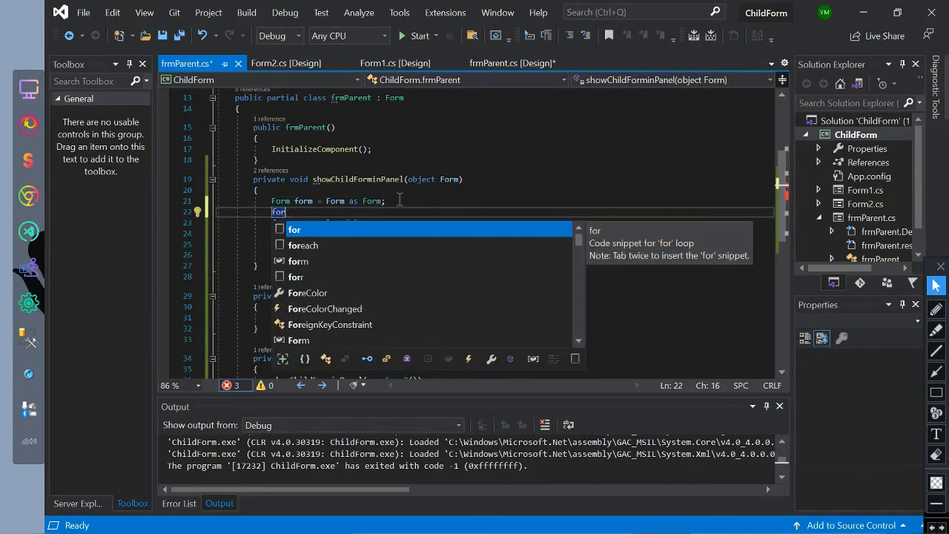
key(down)
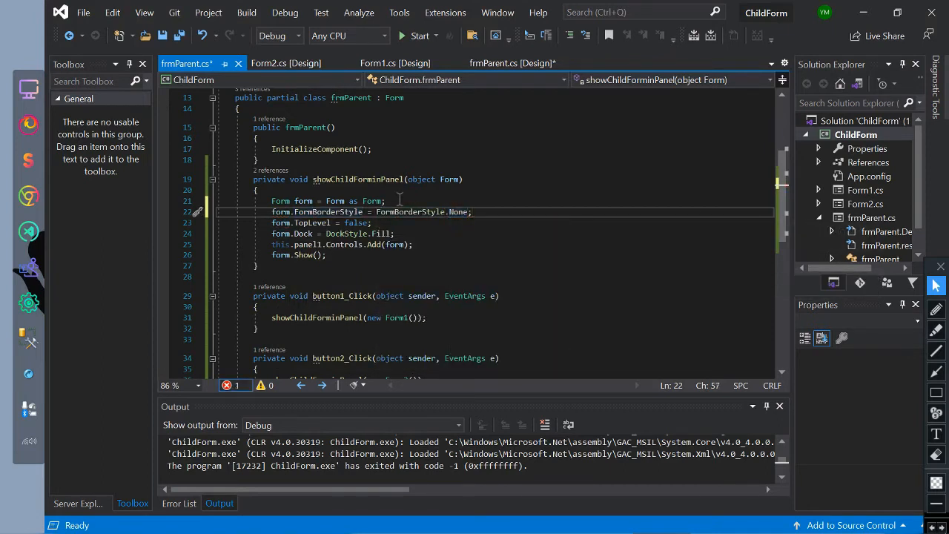
Step: Run the app, show Form1 borderless inside the panel, and close it
click(418, 36)
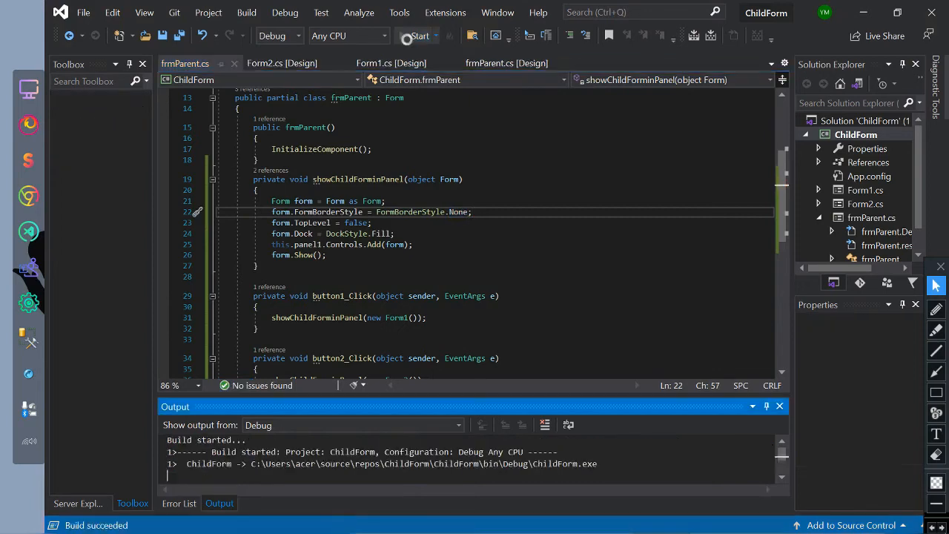
click(418, 36)
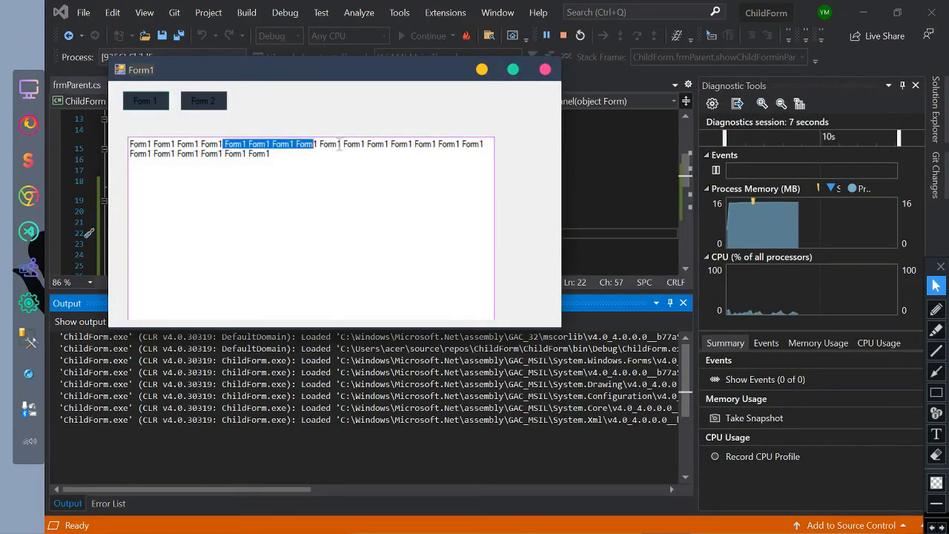
click(203, 101)
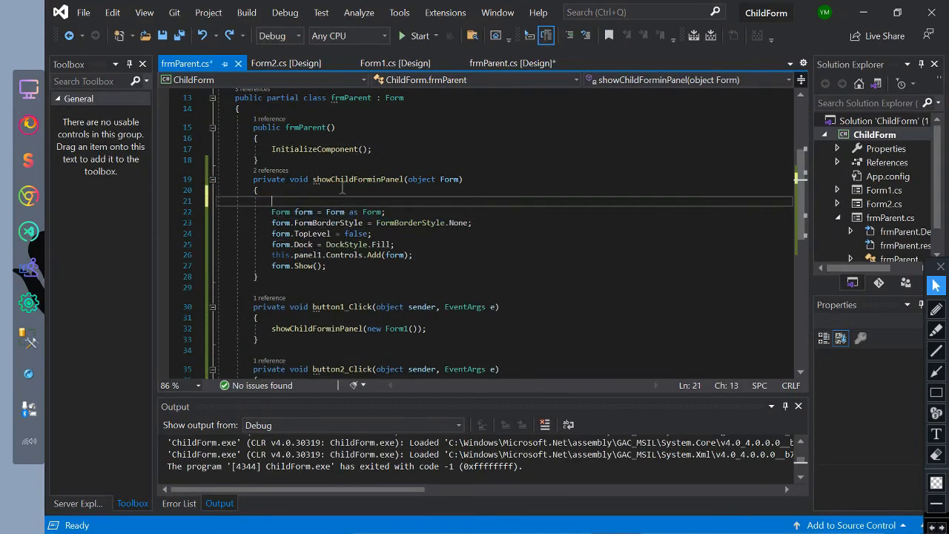
Step: Add if (this.panel1.Controls.Count > 0) this.panel1.Controls.RemoveAt(0); at the top of showChildFormInPanel
text(if())
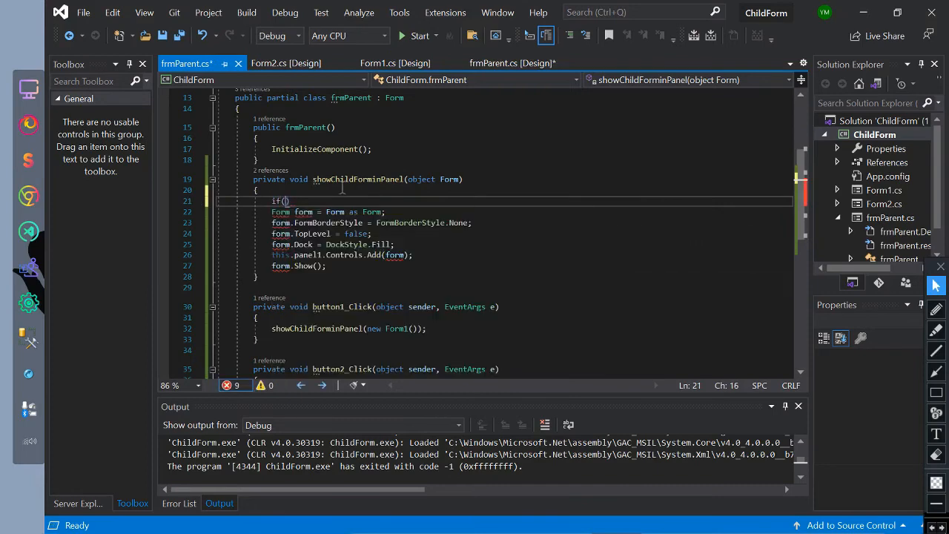
text(this.p)
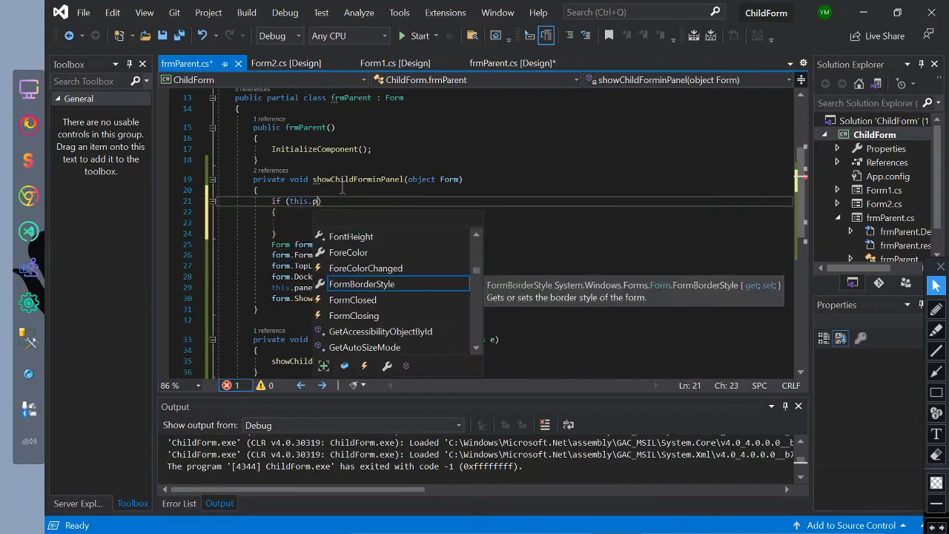
text(anel1.c)
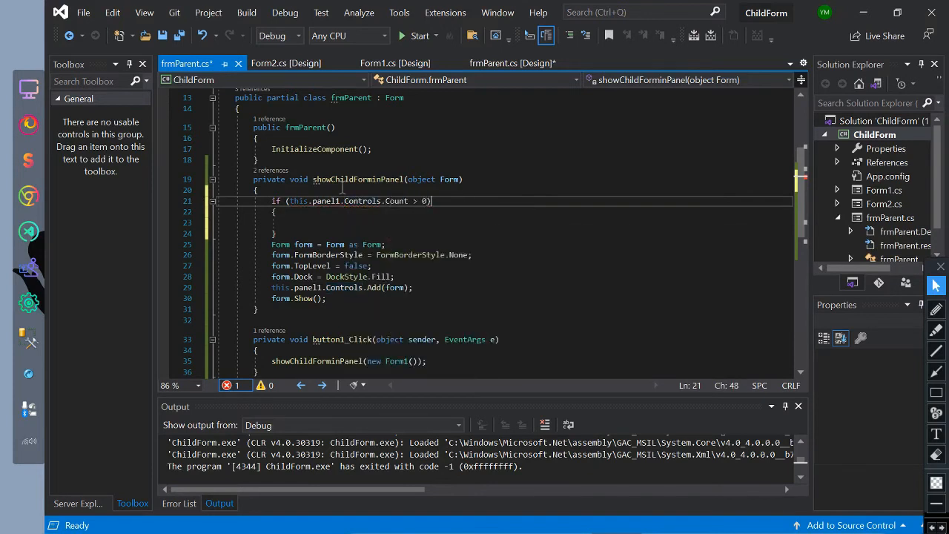
text(this.pane)
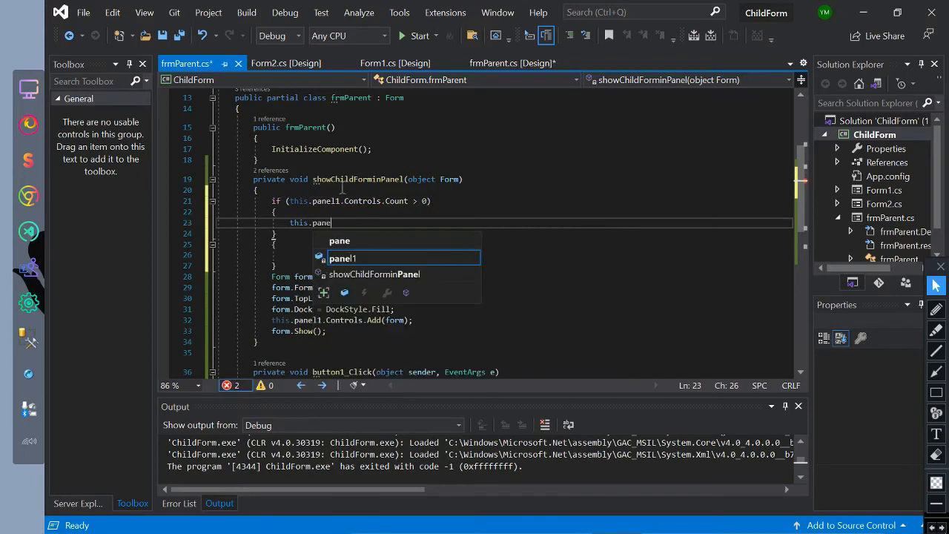
text(1.Controls.c)
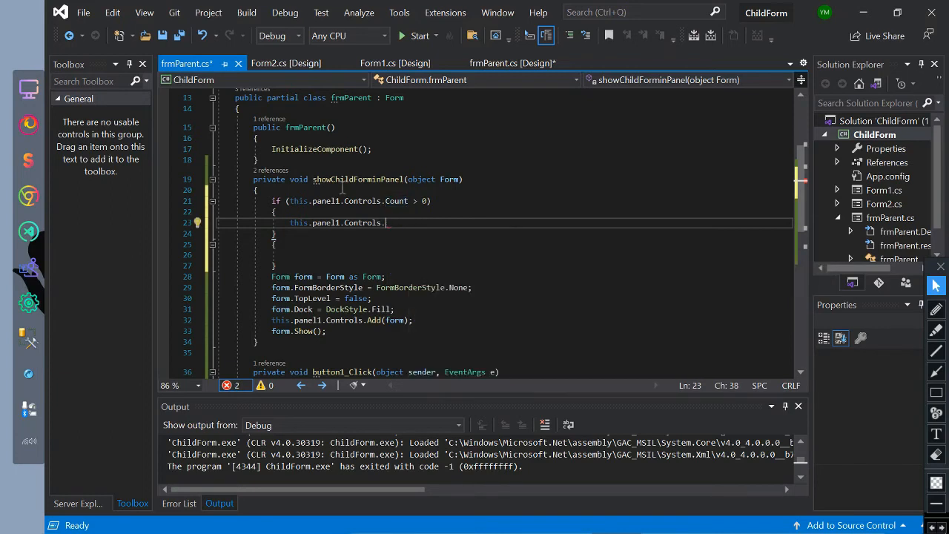
text(RemoveAt(0))
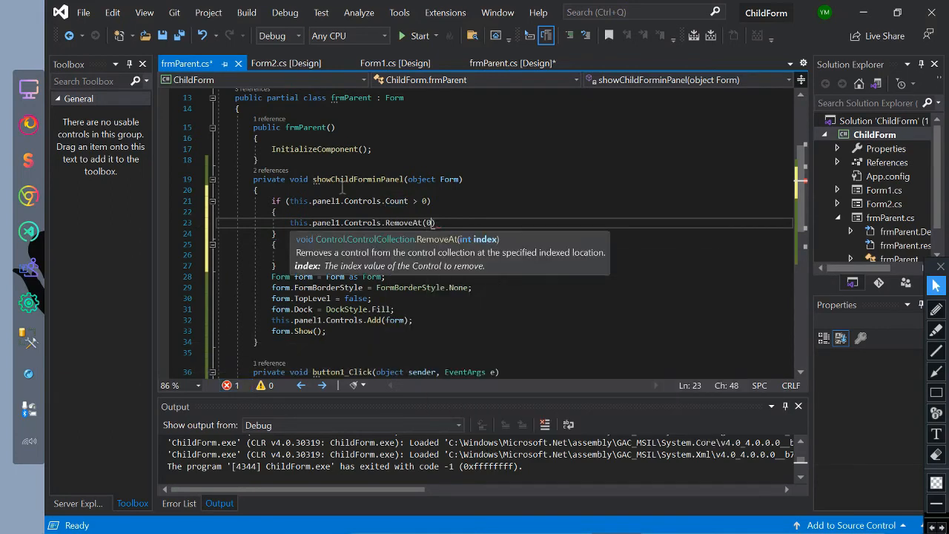
text(;)
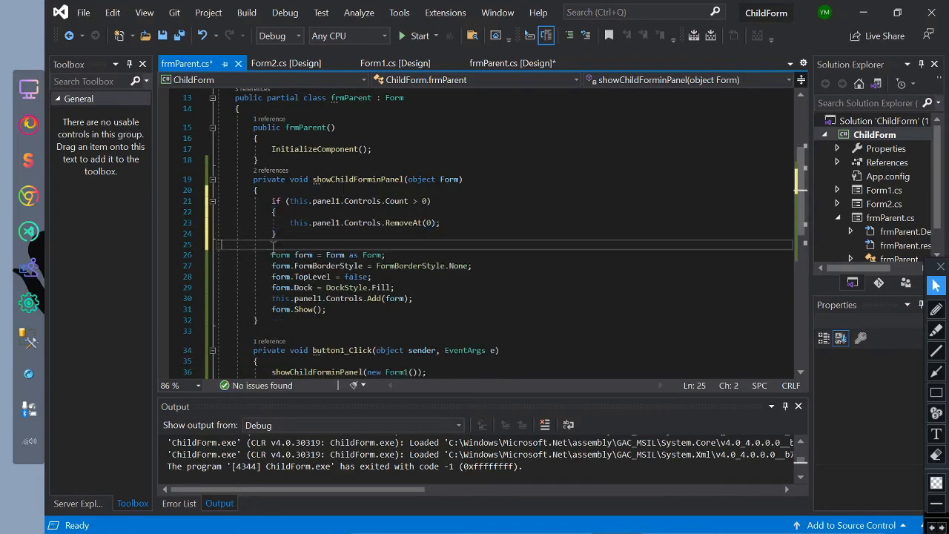
click(413, 36)
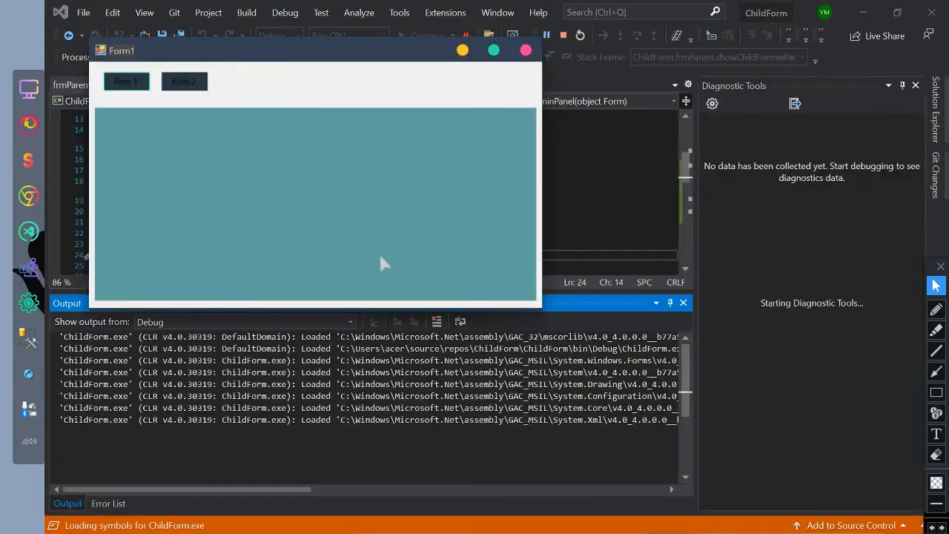
click(184, 82)
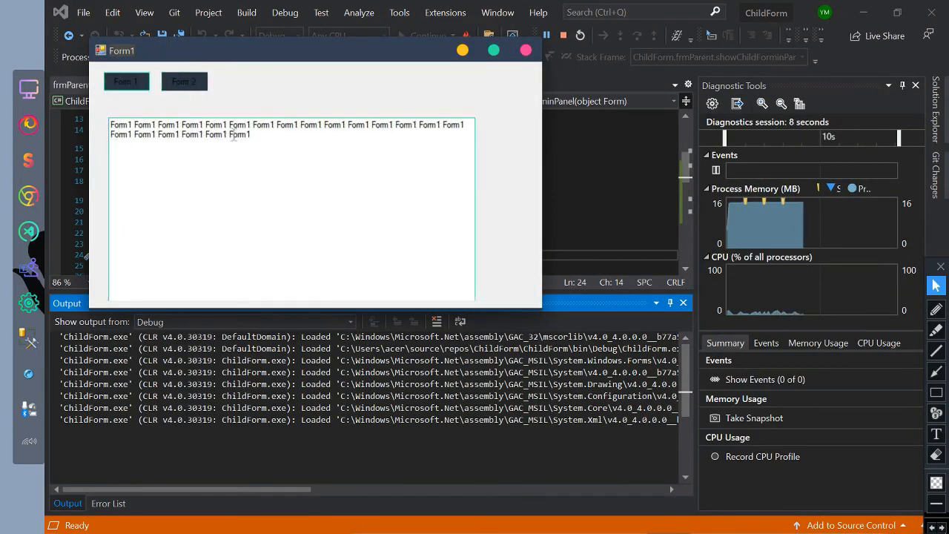
click(184, 81)
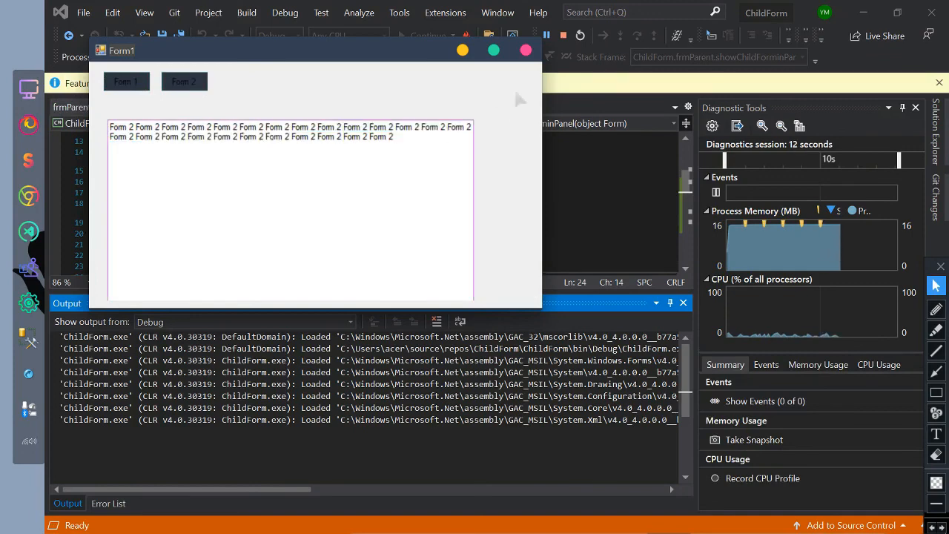
click(580, 36)
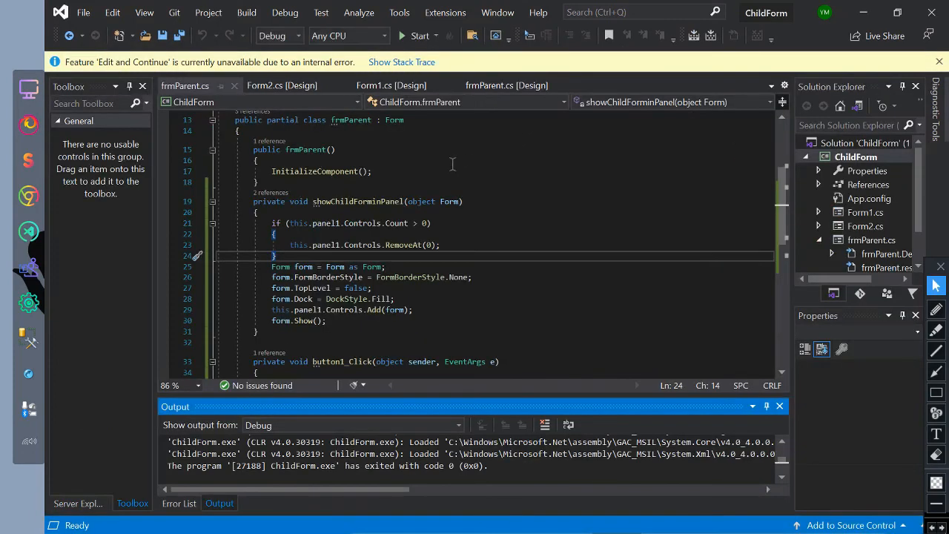